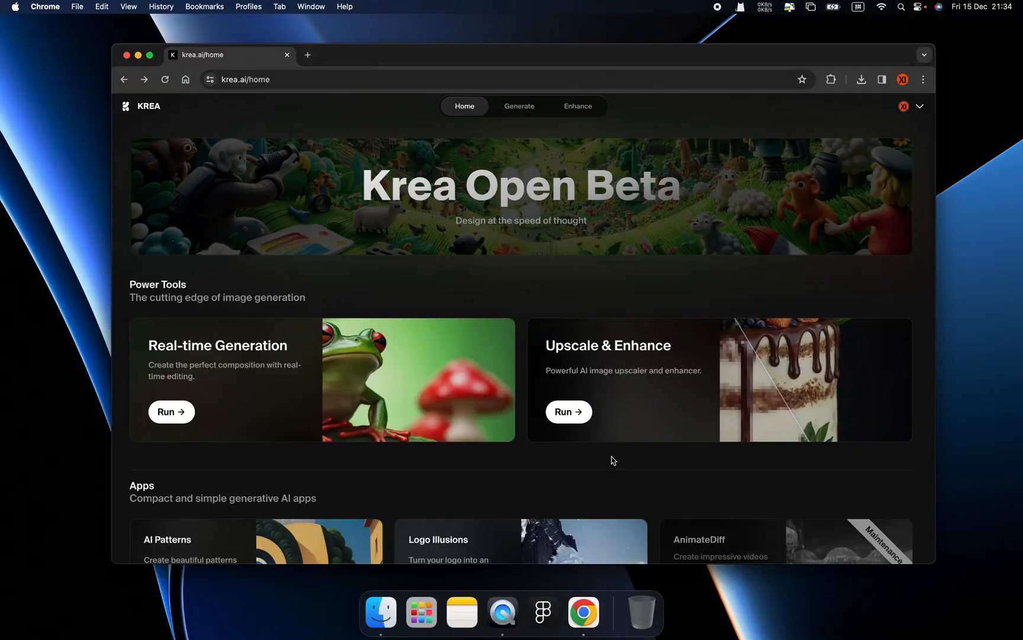
mouse_move(619, 462)
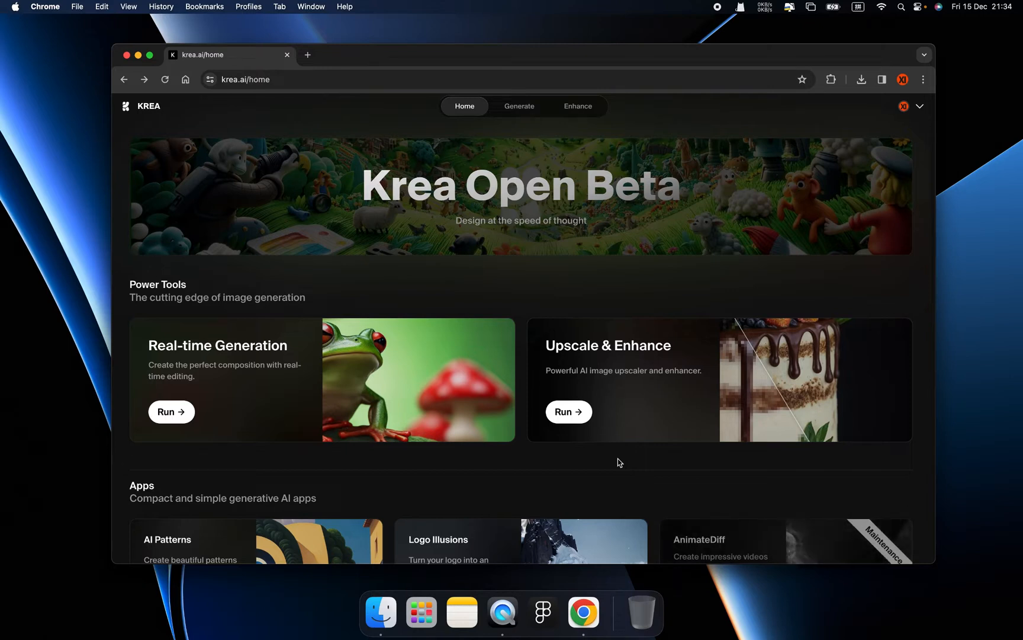
mouse_move(622, 458)
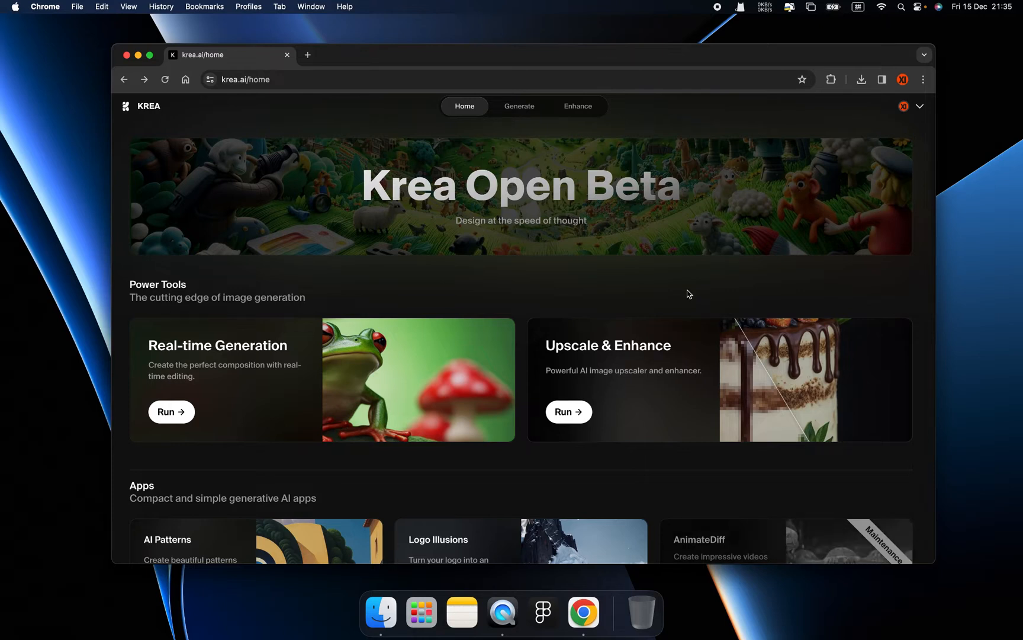
mouse_move(692, 297)
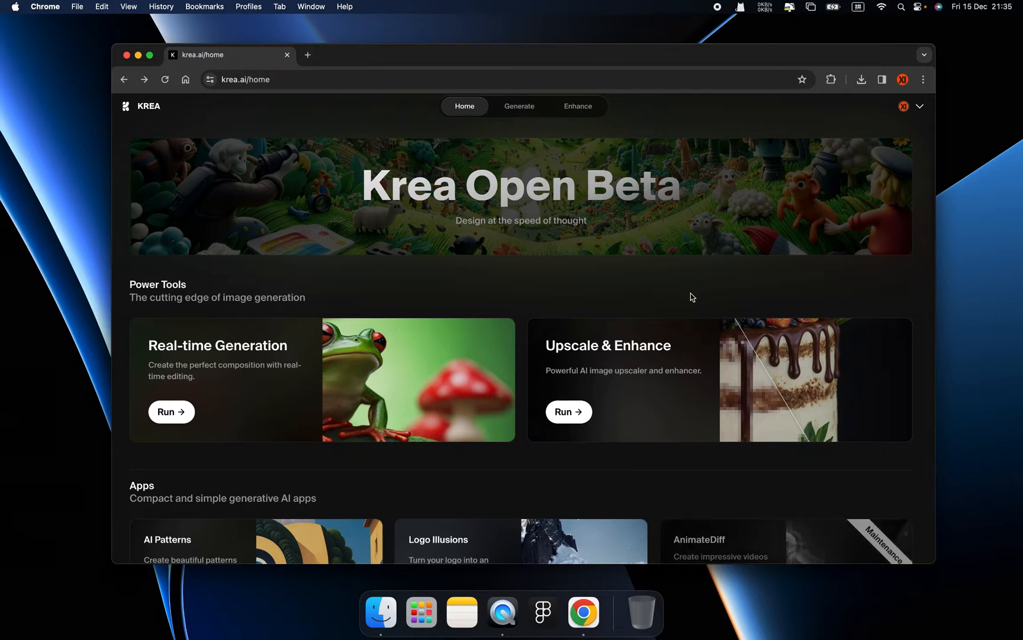
Open the Untitled canvas from Studio Projects and copy its share link
scroll(down, 3)
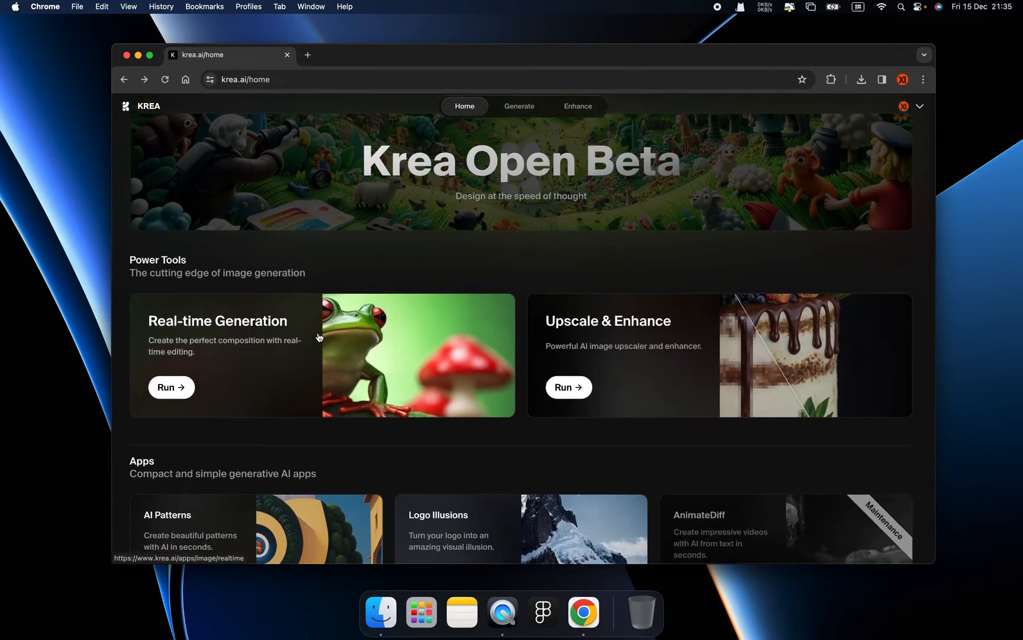
scroll(down, 3)
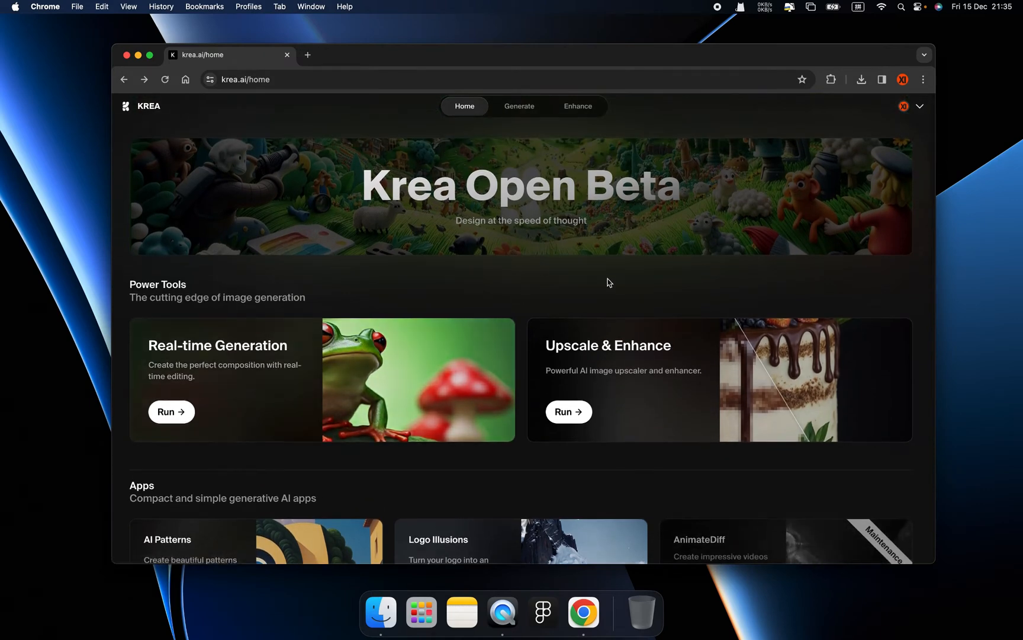
mouse_move(638, 280)
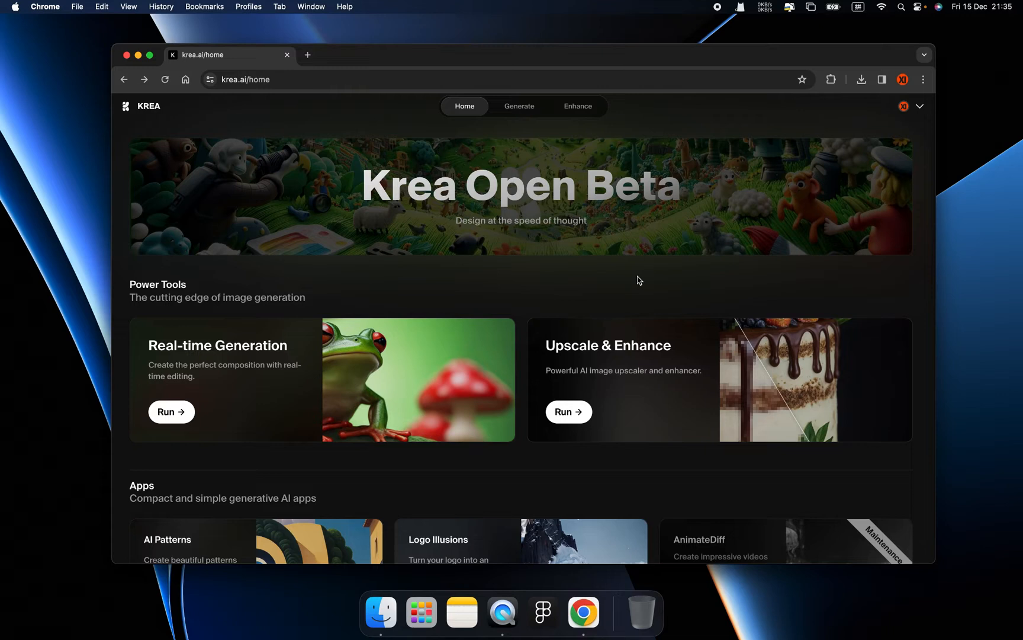
mouse_move(678, 271)
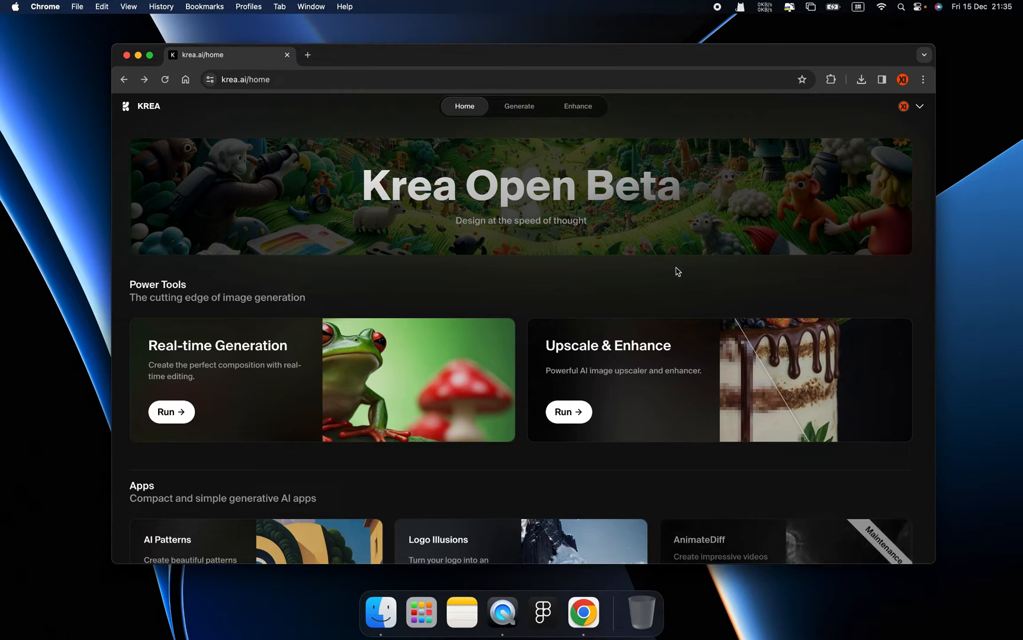
mouse_move(796, 203)
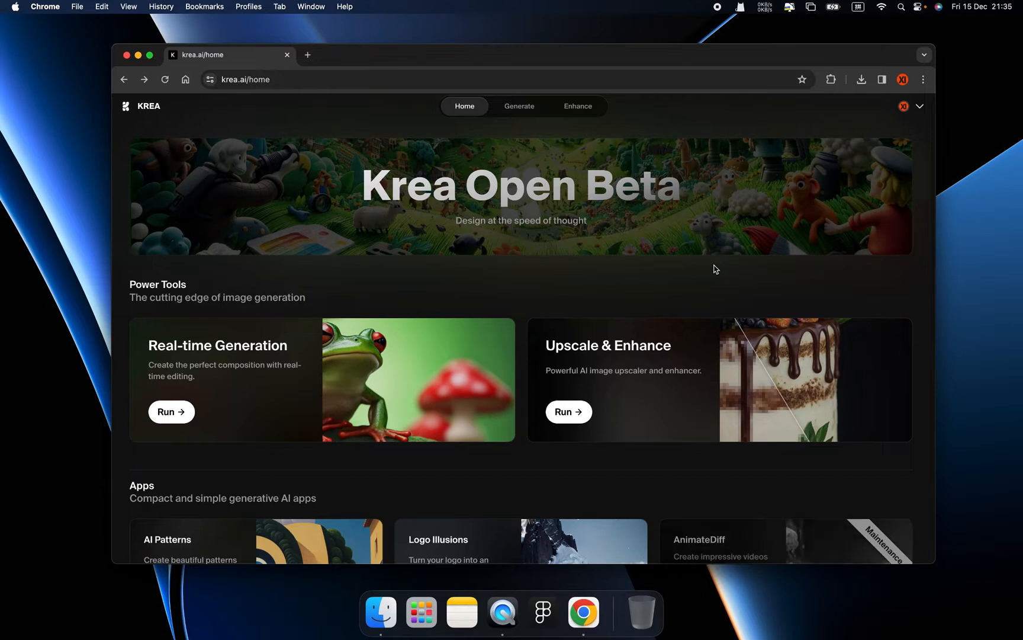
mouse_move(709, 283)
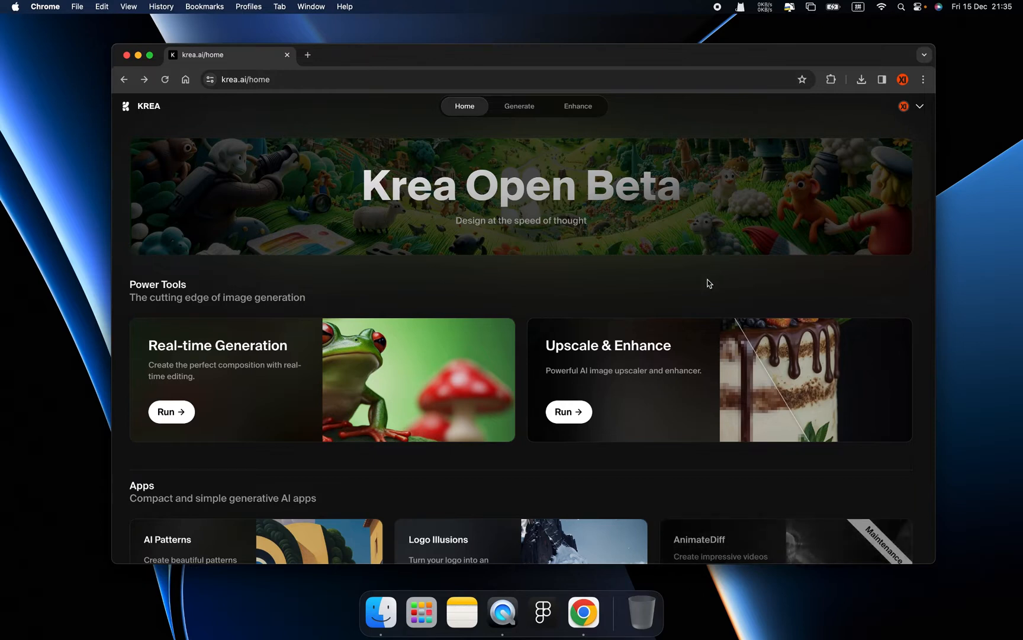
scroll(down, 3)
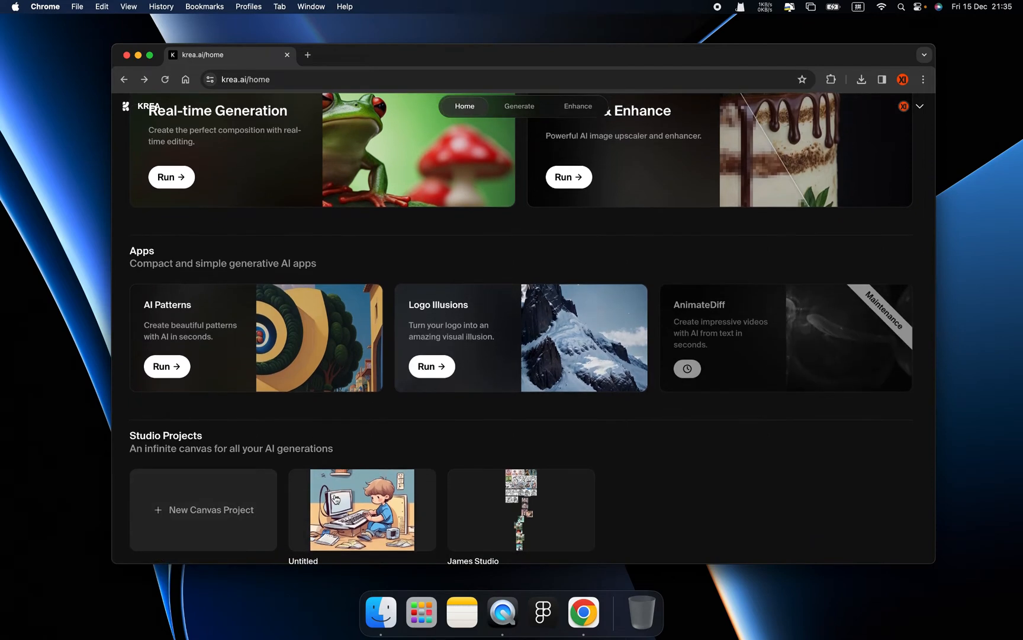
scroll(down, 3)
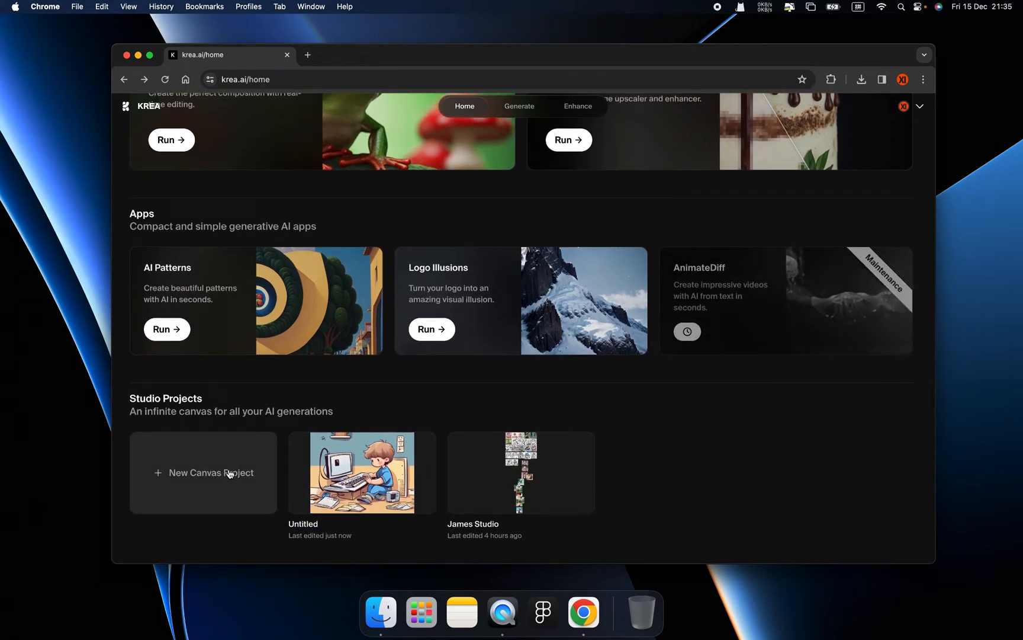
mouse_move(350, 465)
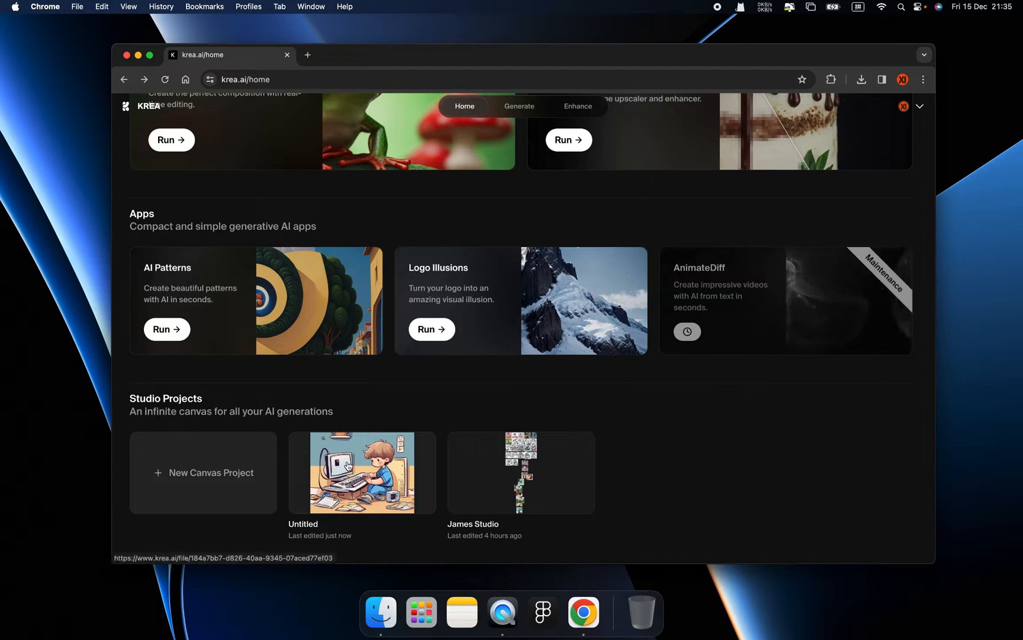
click(362, 472)
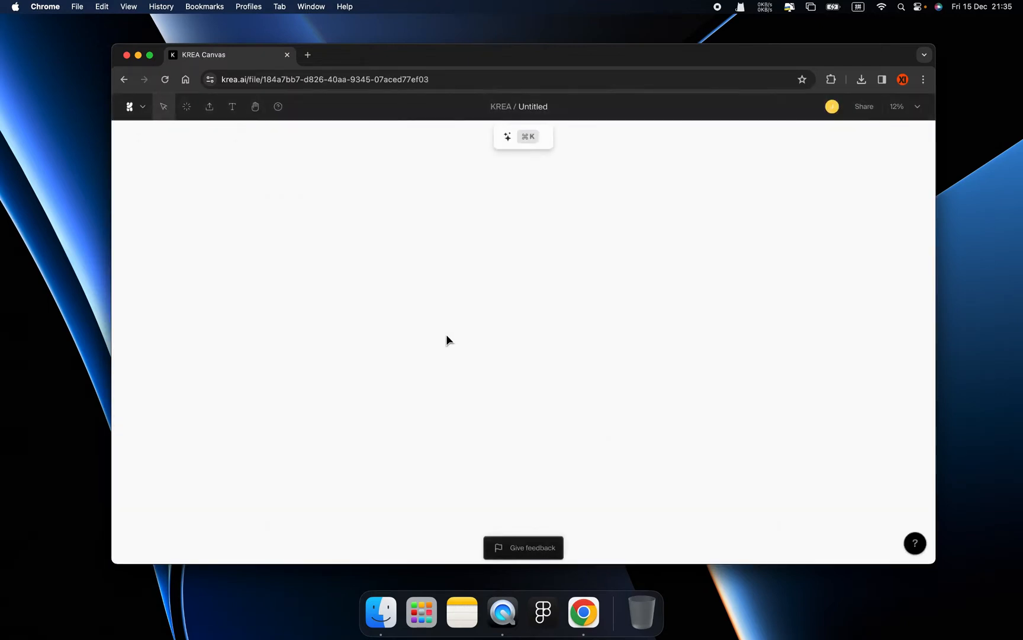
mouse_move(848, 253)
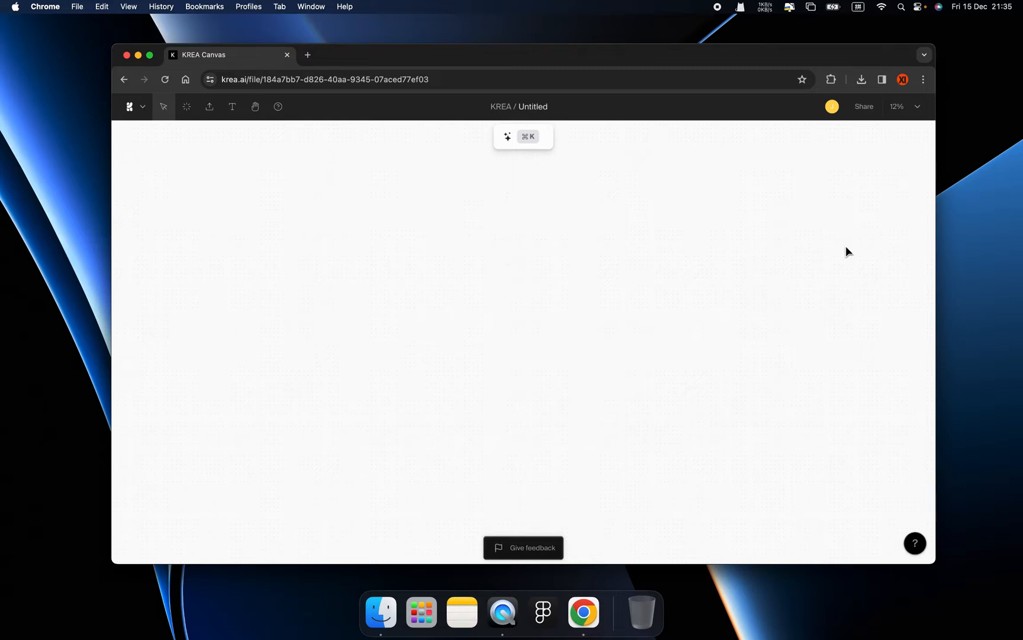
mouse_move(490, 361)
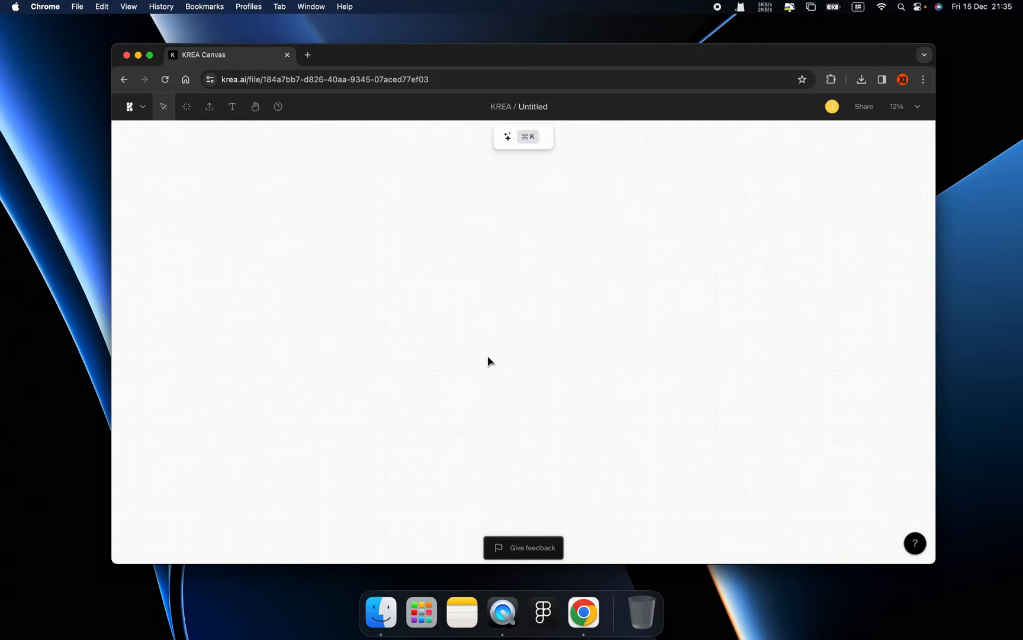
mouse_move(704, 171)
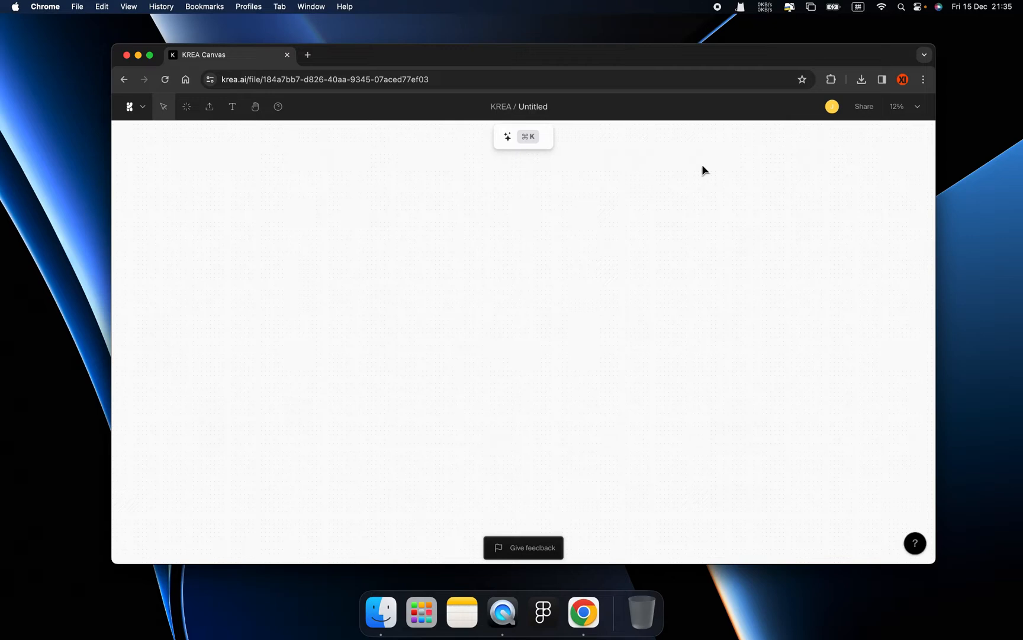
click(864, 107)
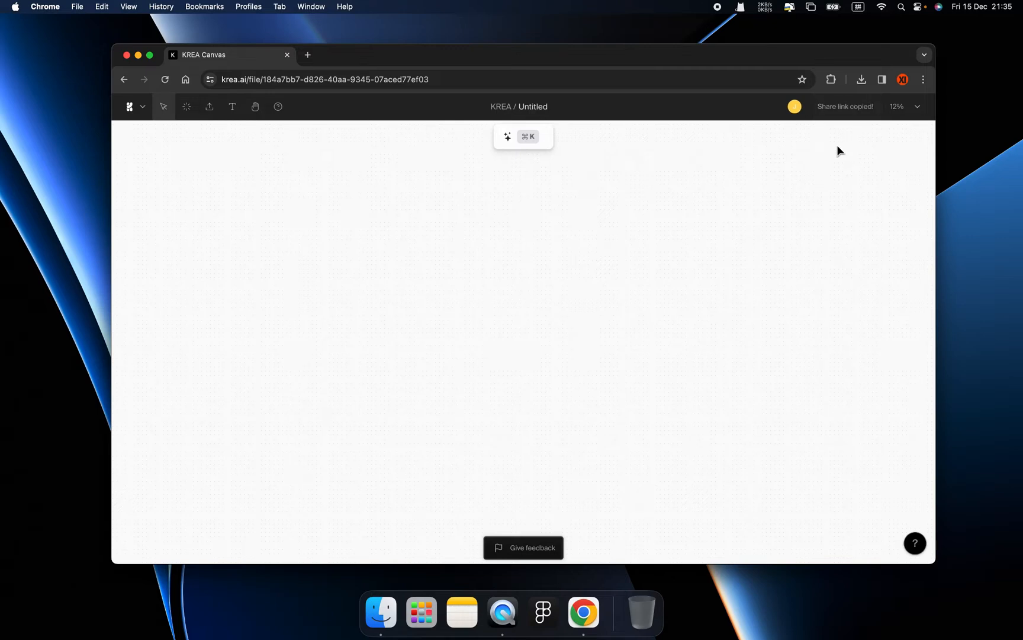
mouse_move(593, 285)
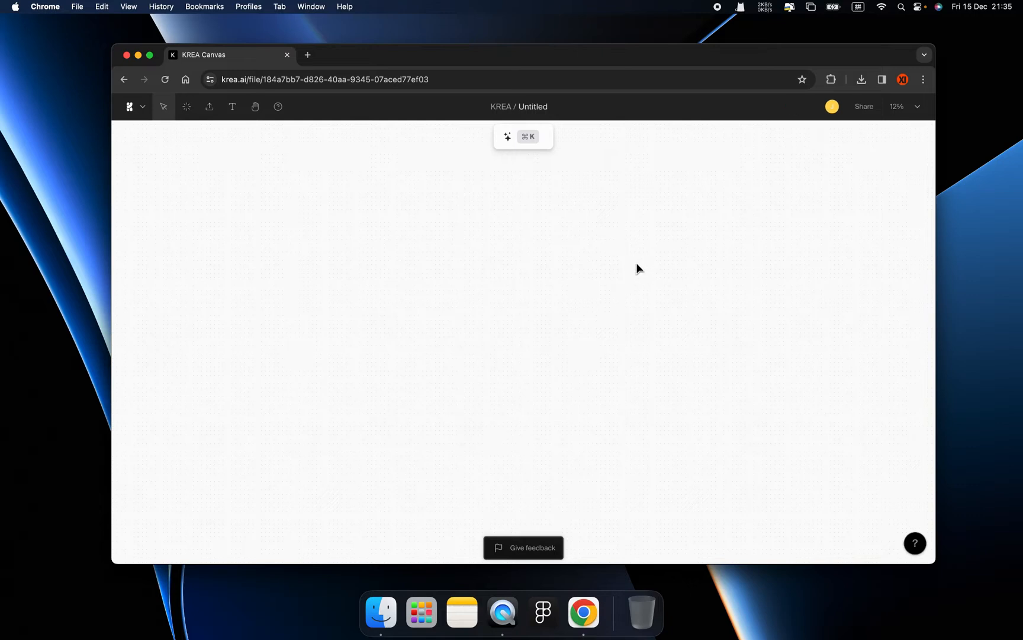
mouse_move(493, 239)
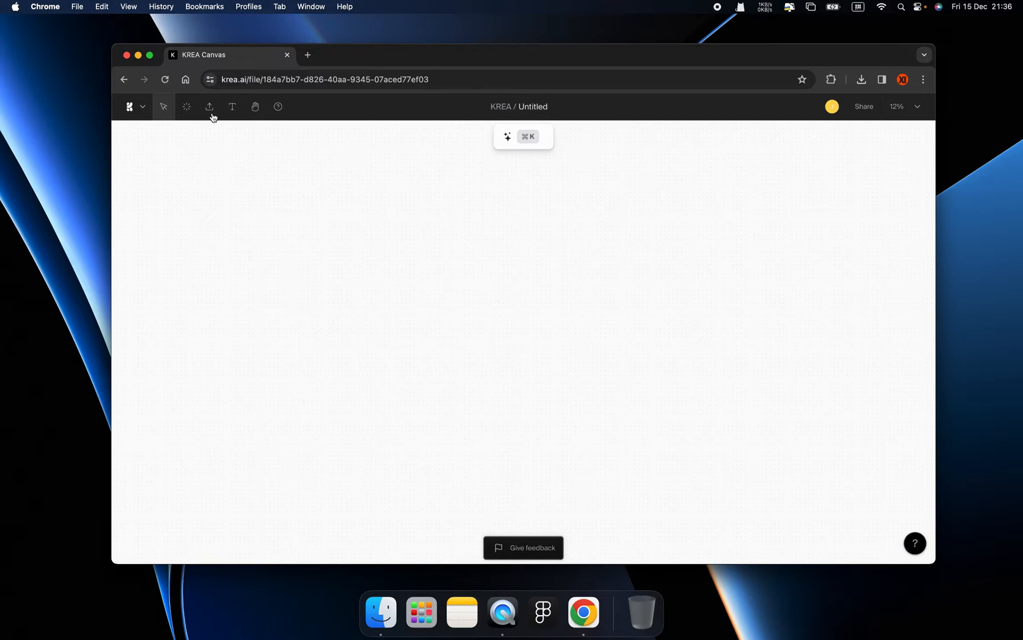
mouse_move(255, 106)
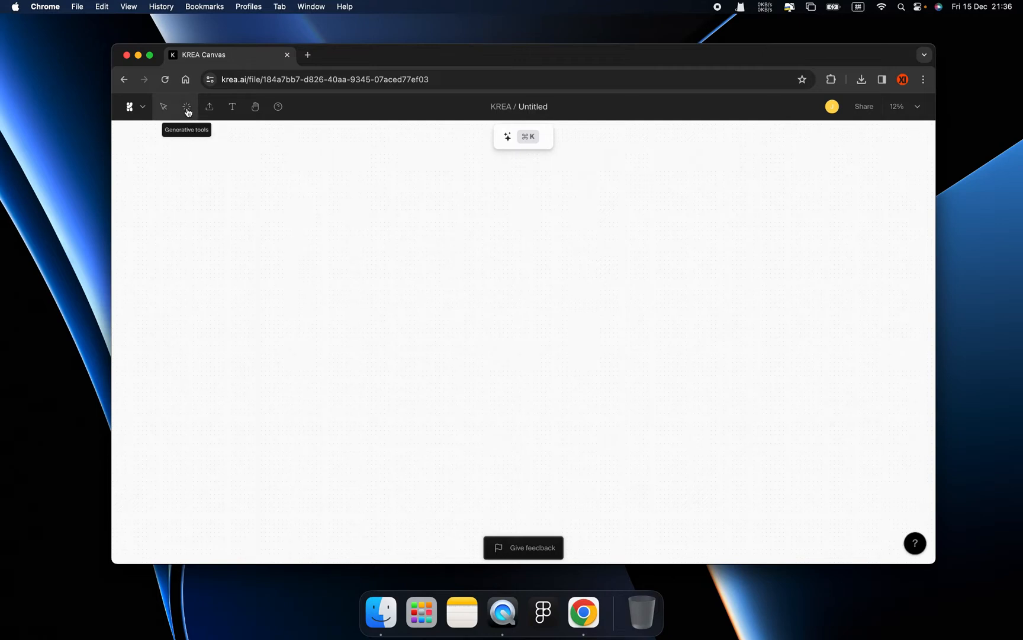
Enter the generation prompt 'A girl with a gun, smile, cool.' in the image generator
click(187, 107)
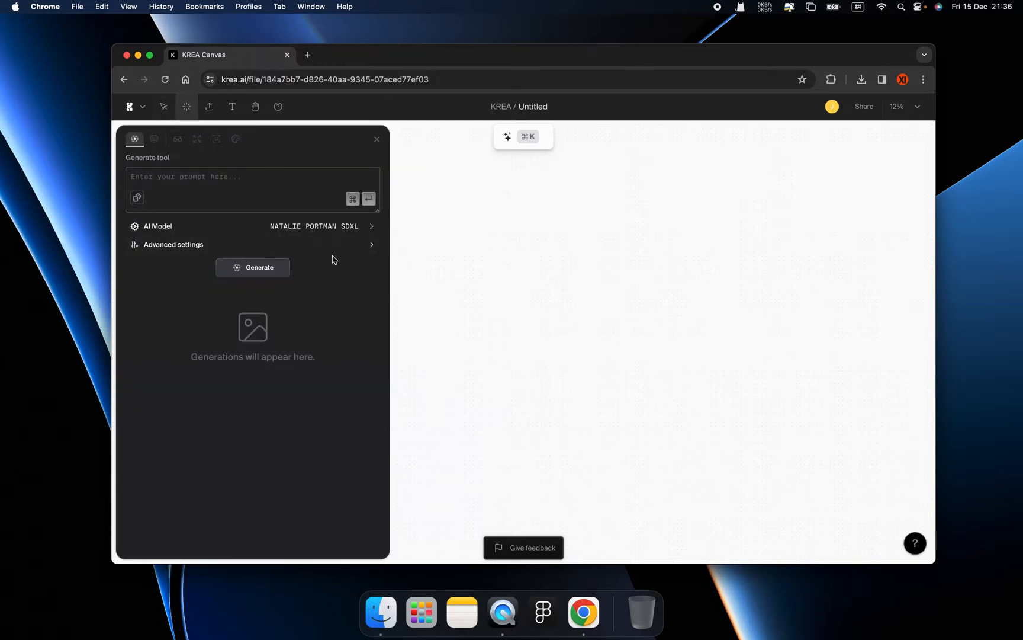
click(251, 189)
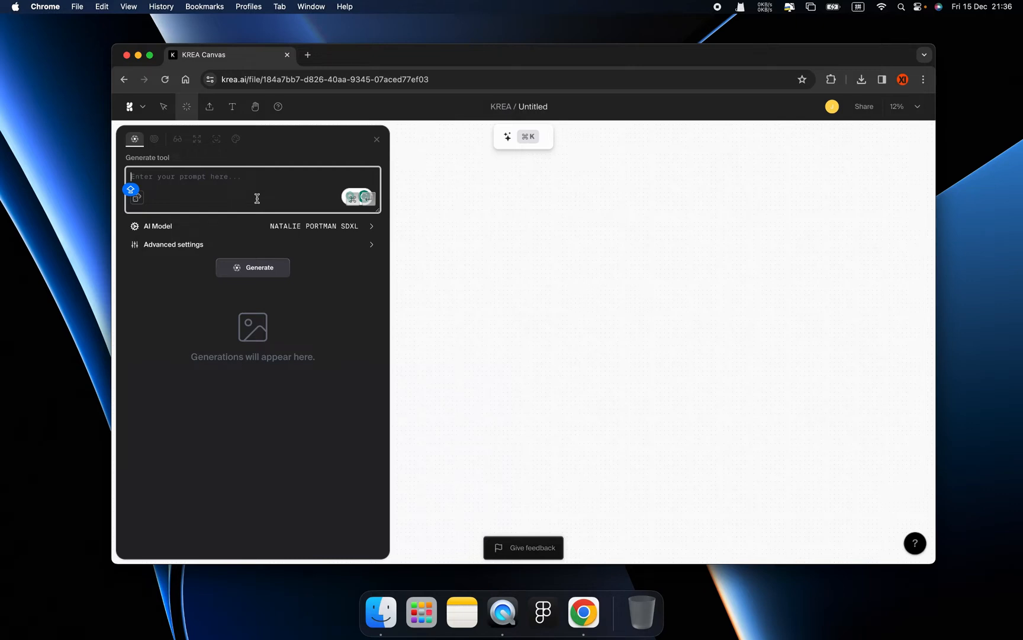
text(A)
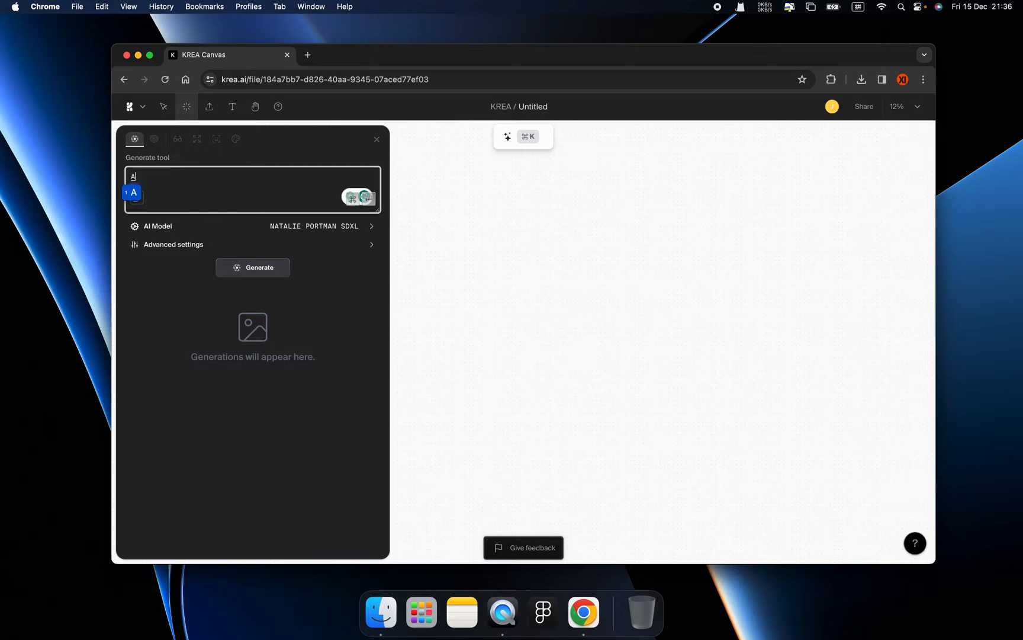
text(girl with a)
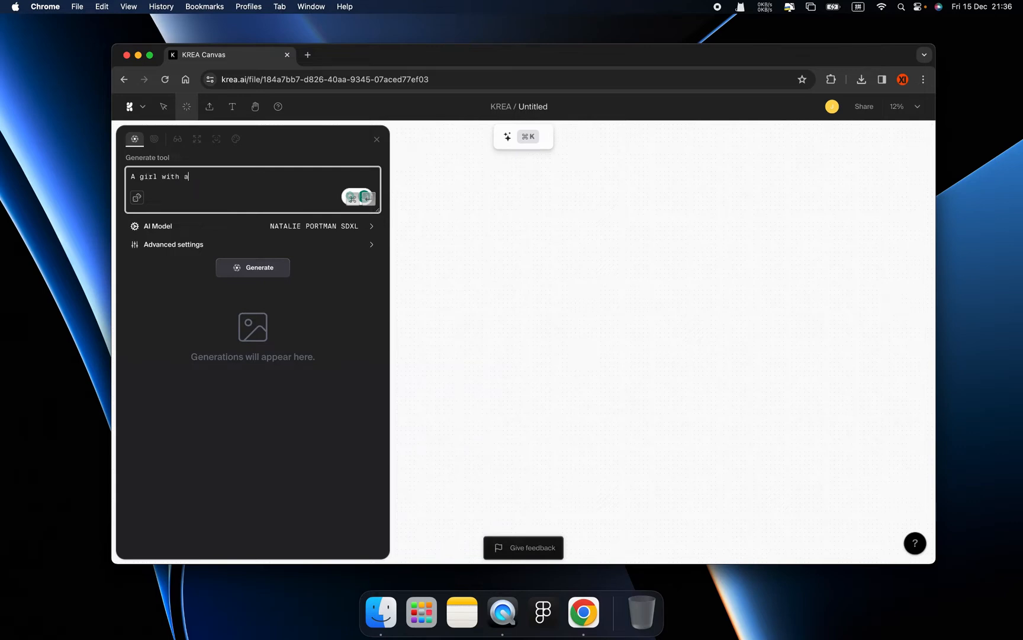
text(gun,)
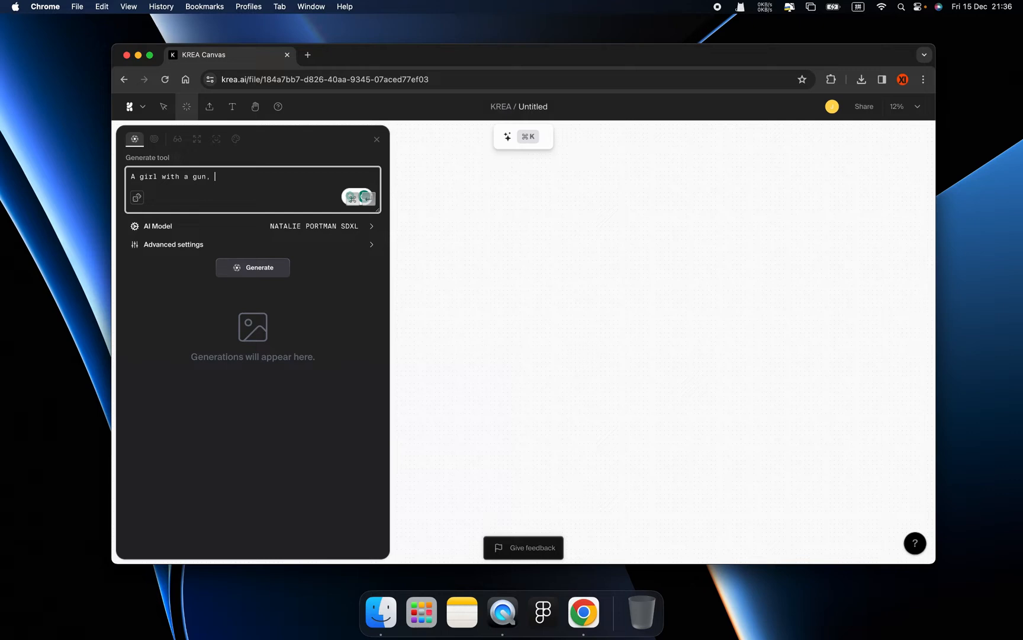
text(smile)
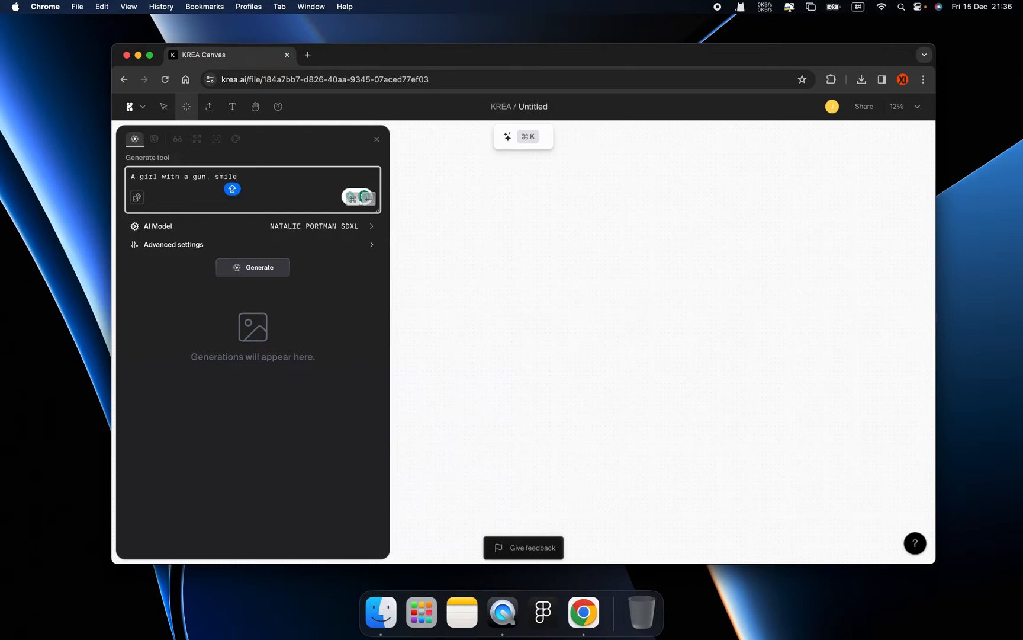
text(,cool.)
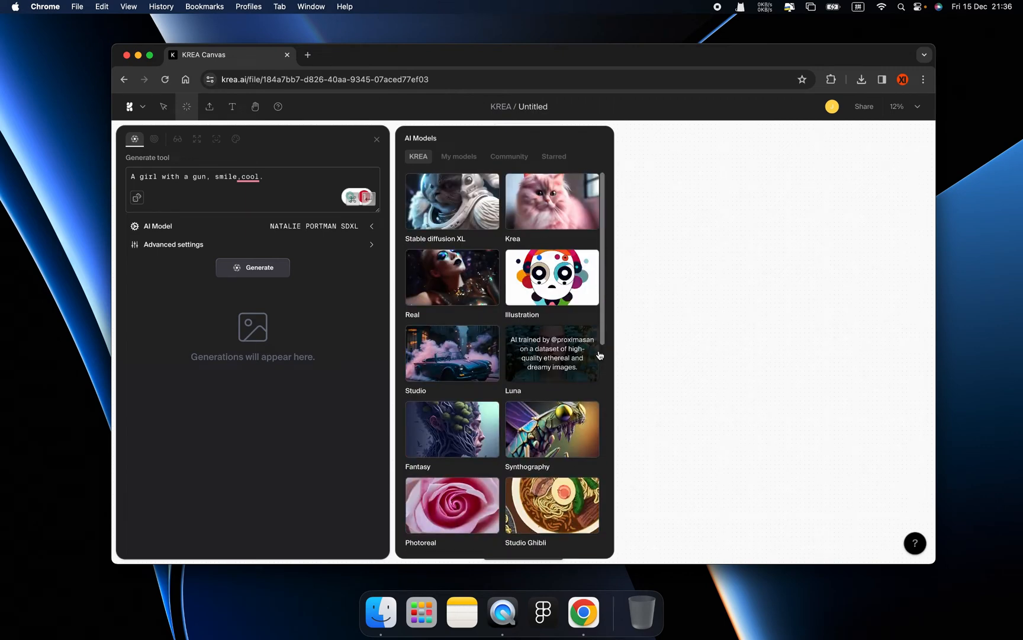
Choose the Luna model and set the image dimensions to 3:4 in advanced settings
click(552, 353)
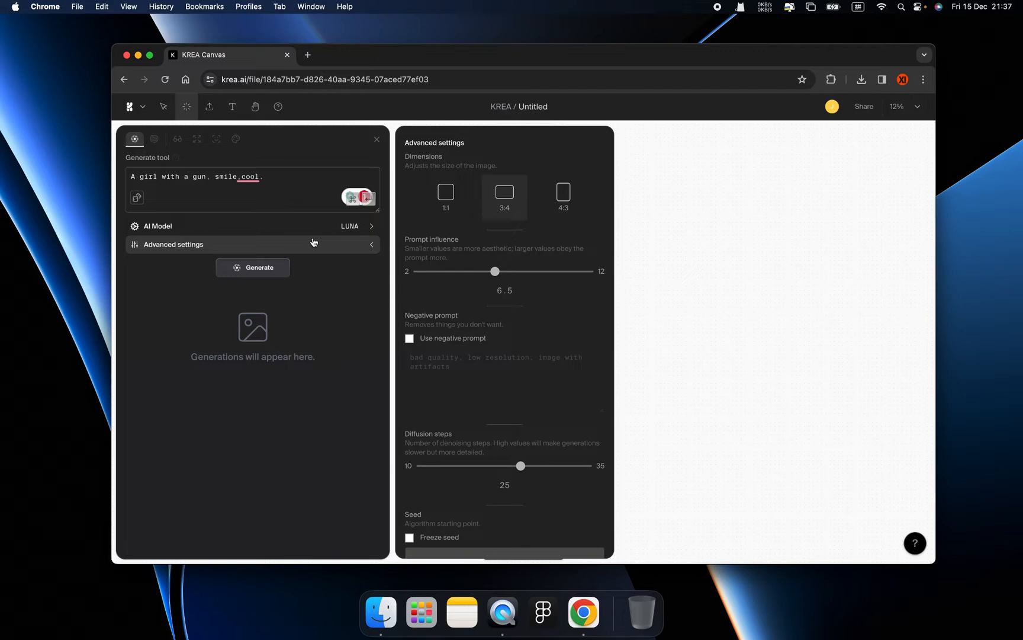
click(446, 191)
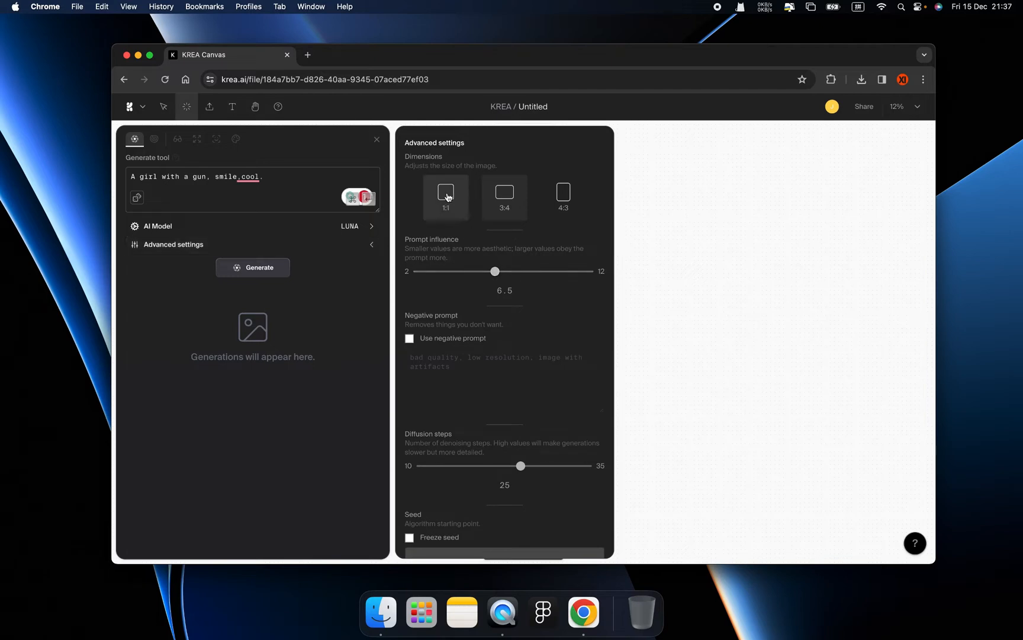
click(563, 197)
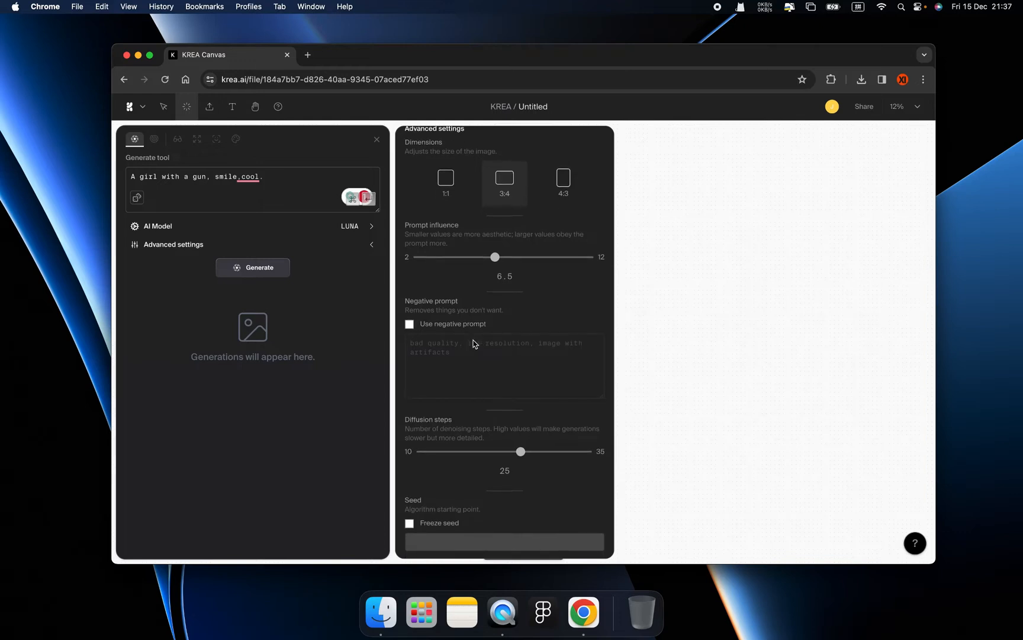
mouse_move(501, 335)
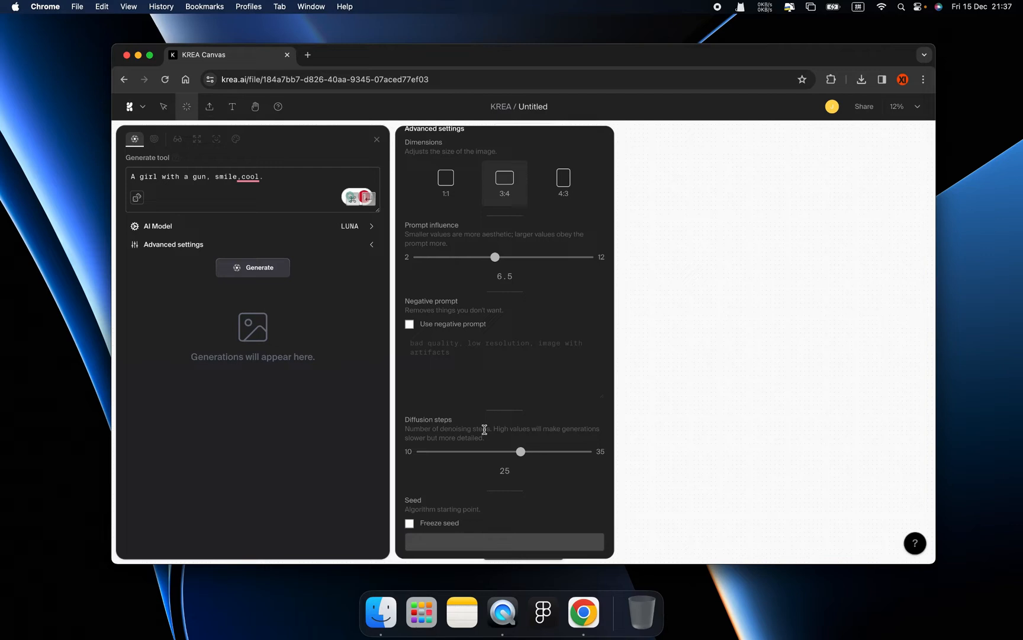
mouse_move(436, 518)
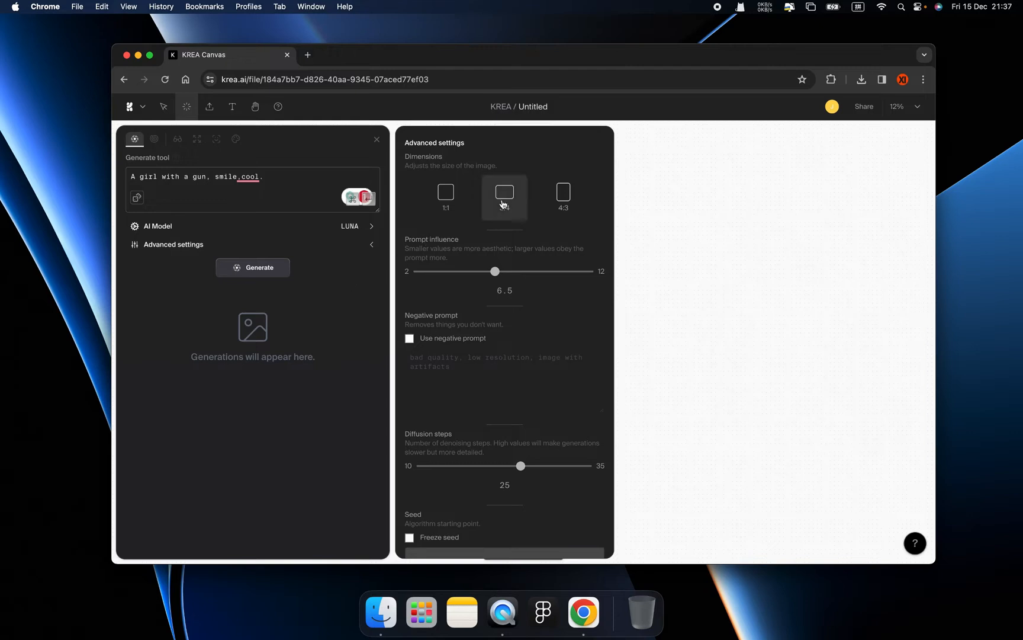
click(504, 191)
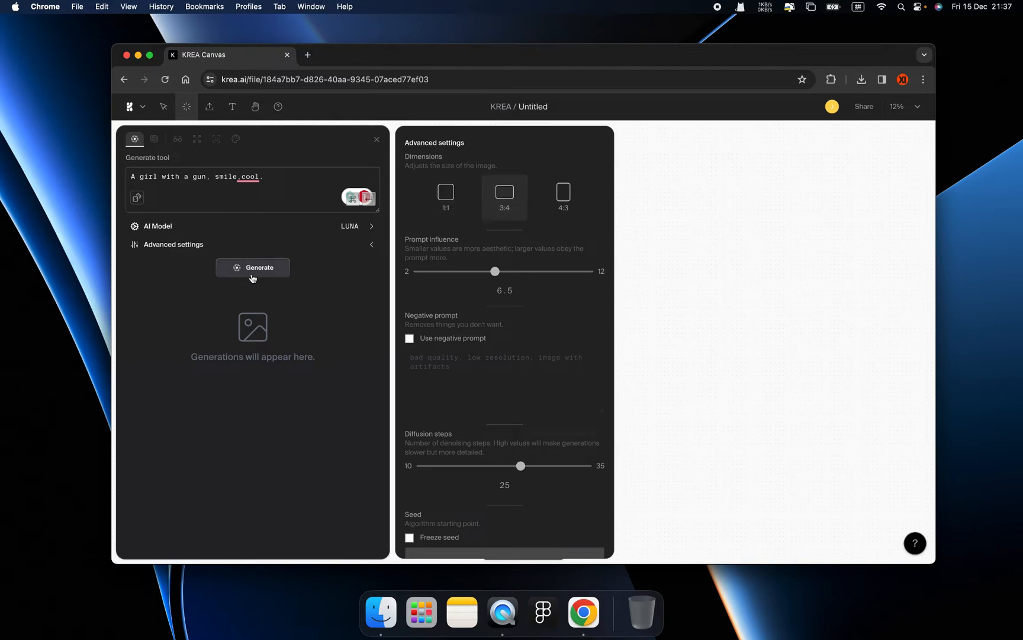
Generate the girl-with-a-gun images with Luna and reopen the AI model list
click(252, 267)
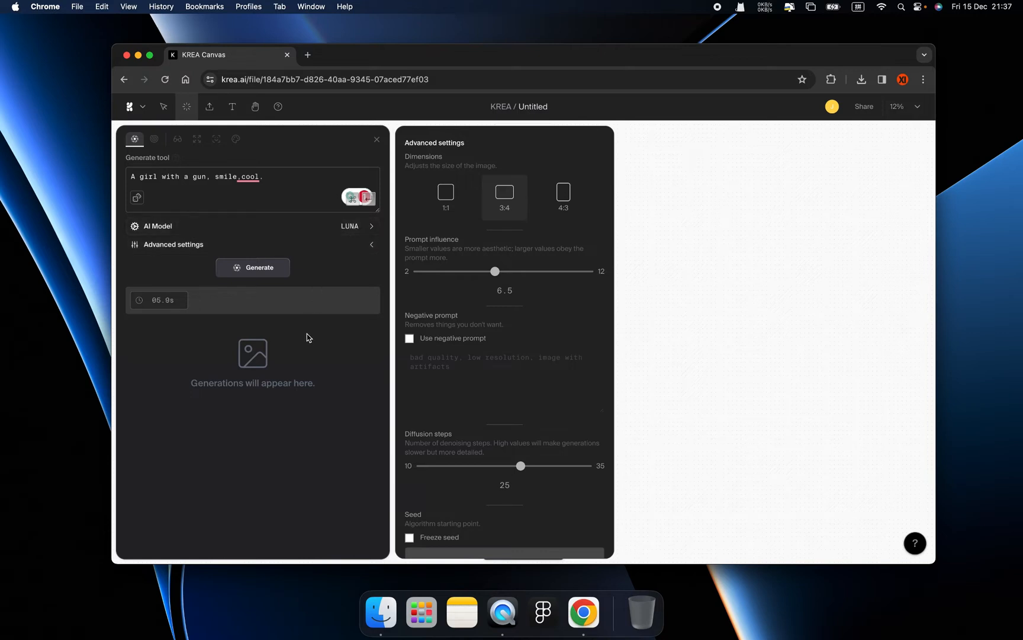
click(253, 266)
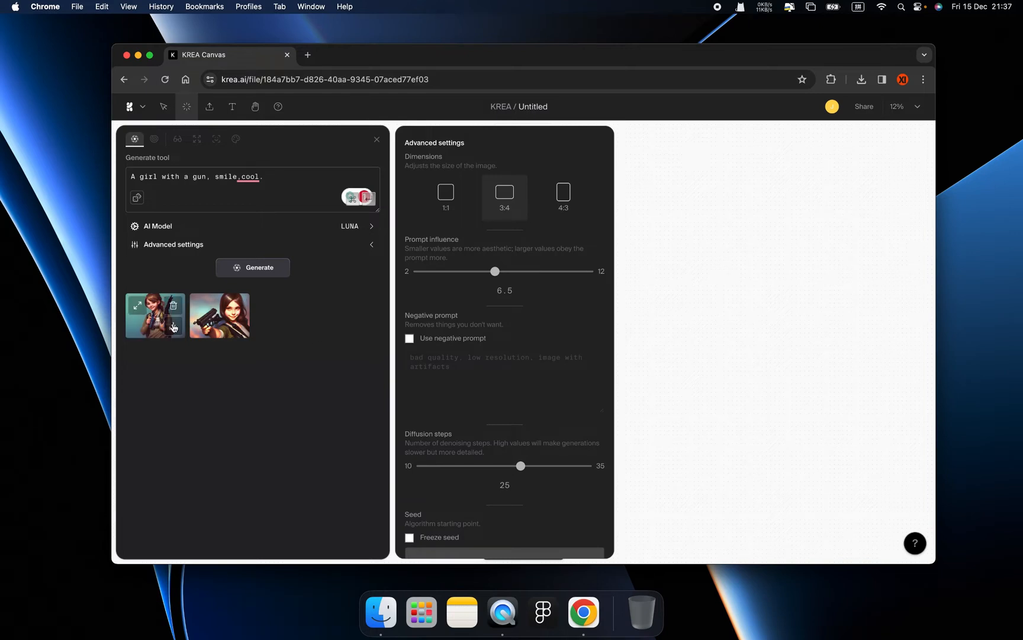
click(174, 327)
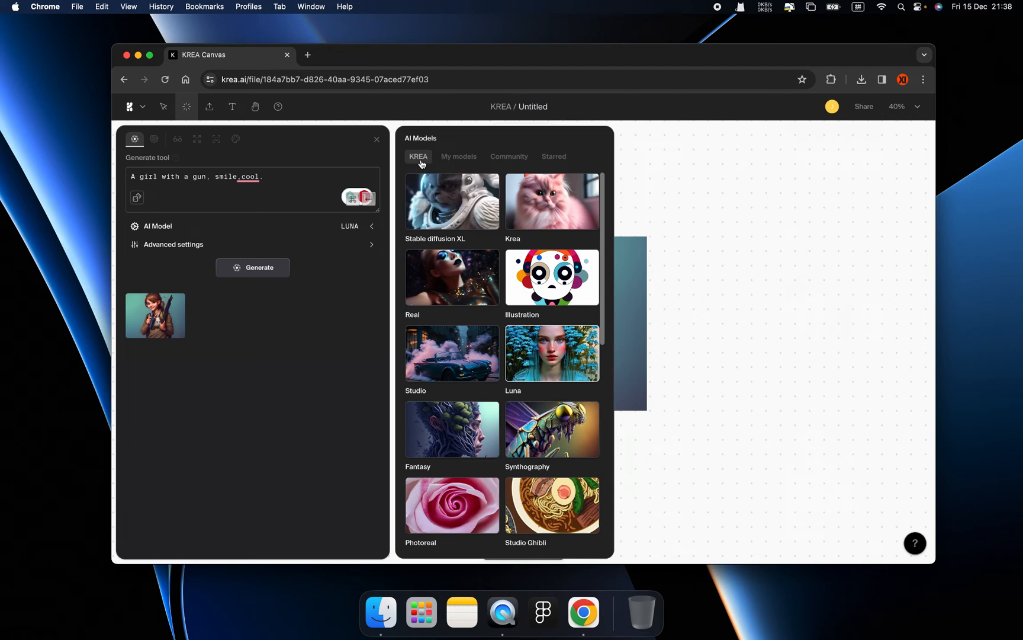
mouse_move(458, 161)
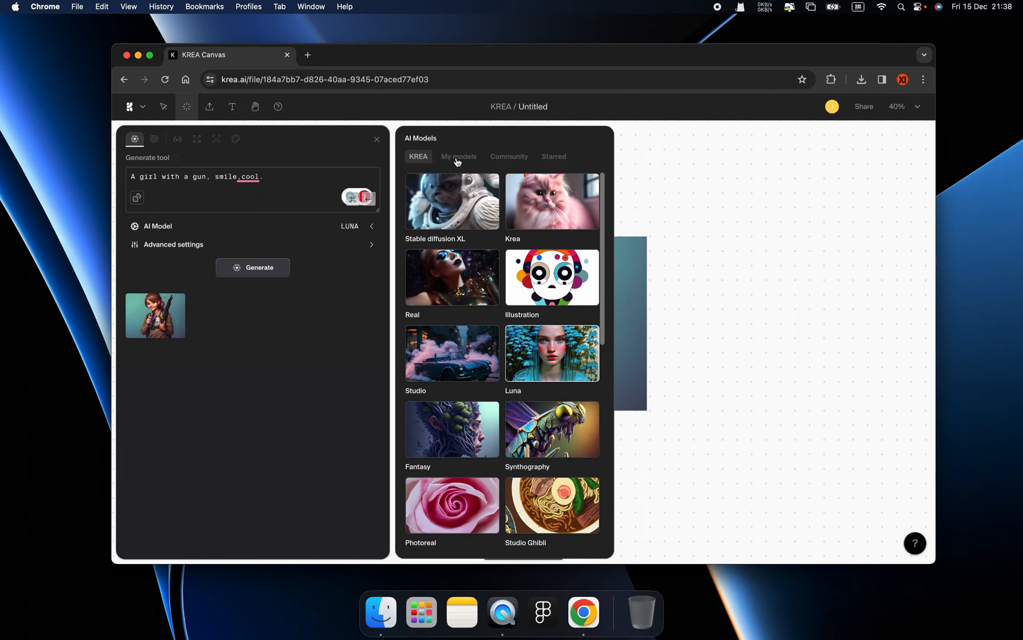
Browse My models, Community and Starred tabs and select the [Lah] Cute Social Comic model
click(458, 156)
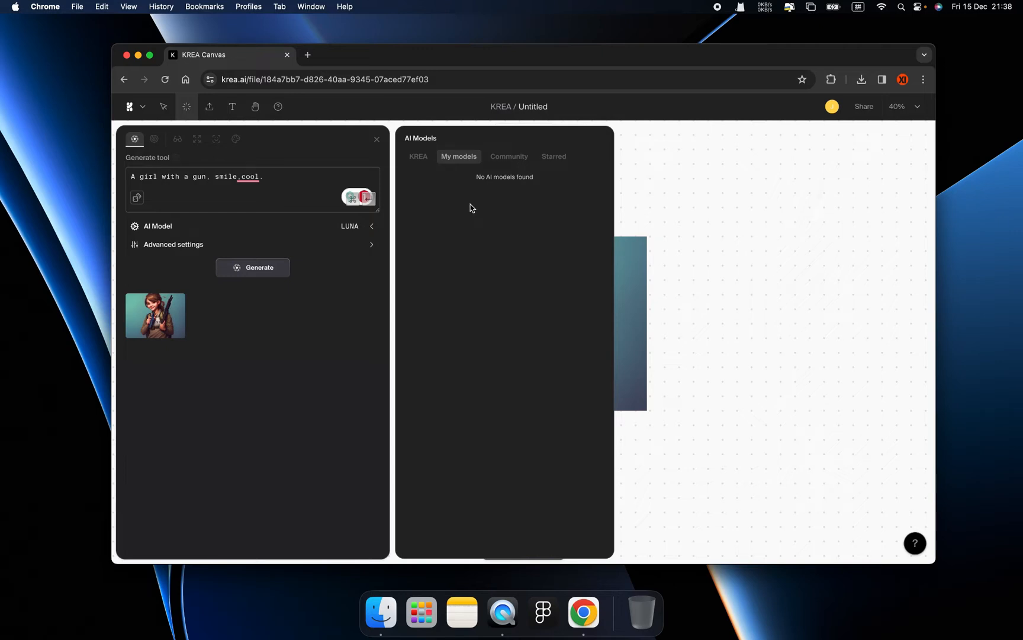
mouse_move(508, 160)
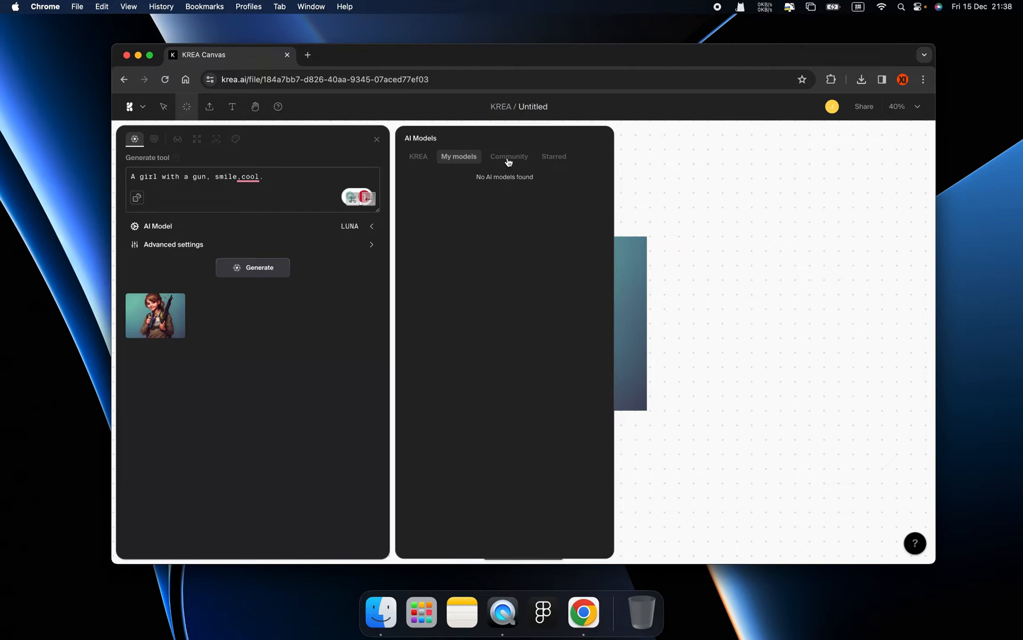
click(508, 156)
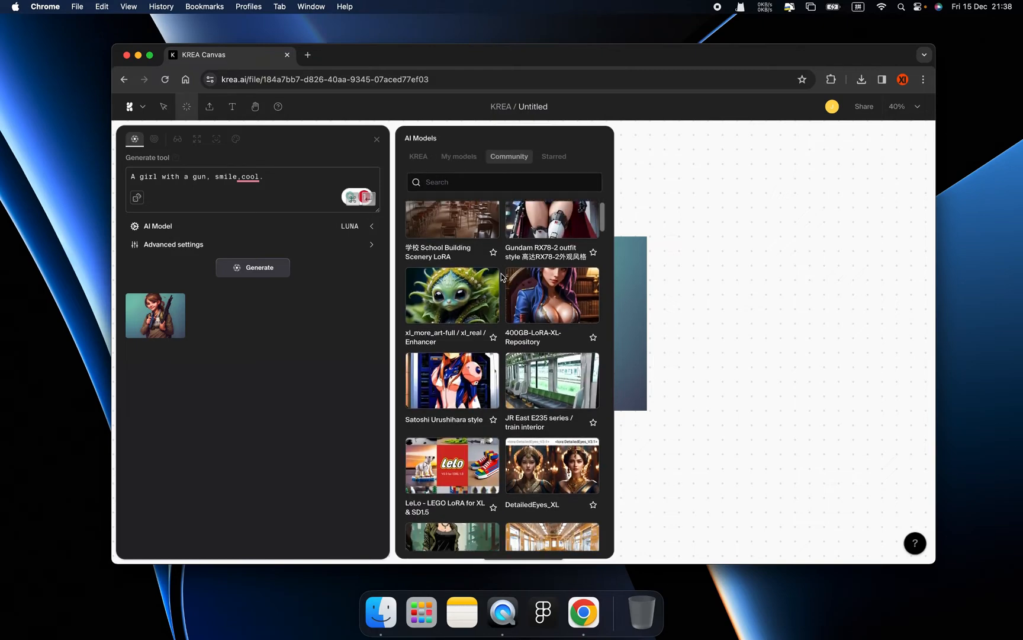
scroll(down, 3)
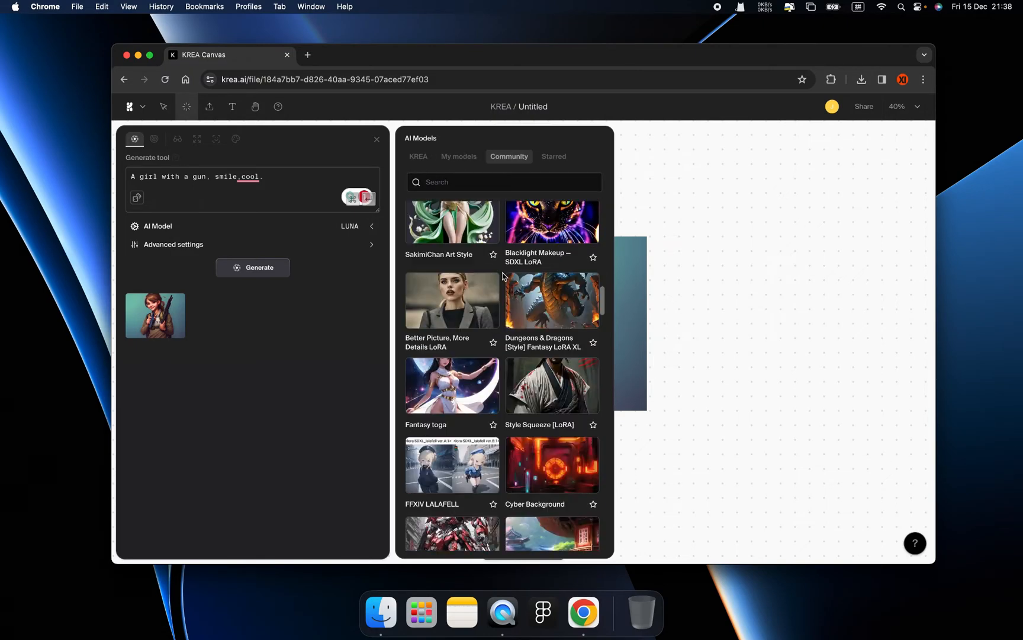
scroll(down, 3)
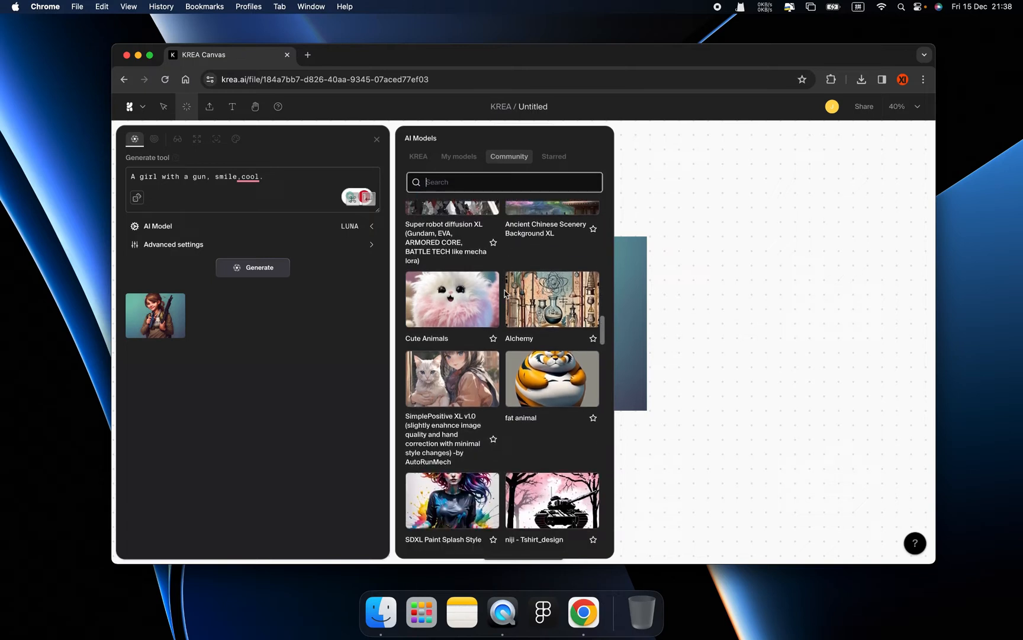
scroll(down, 3)
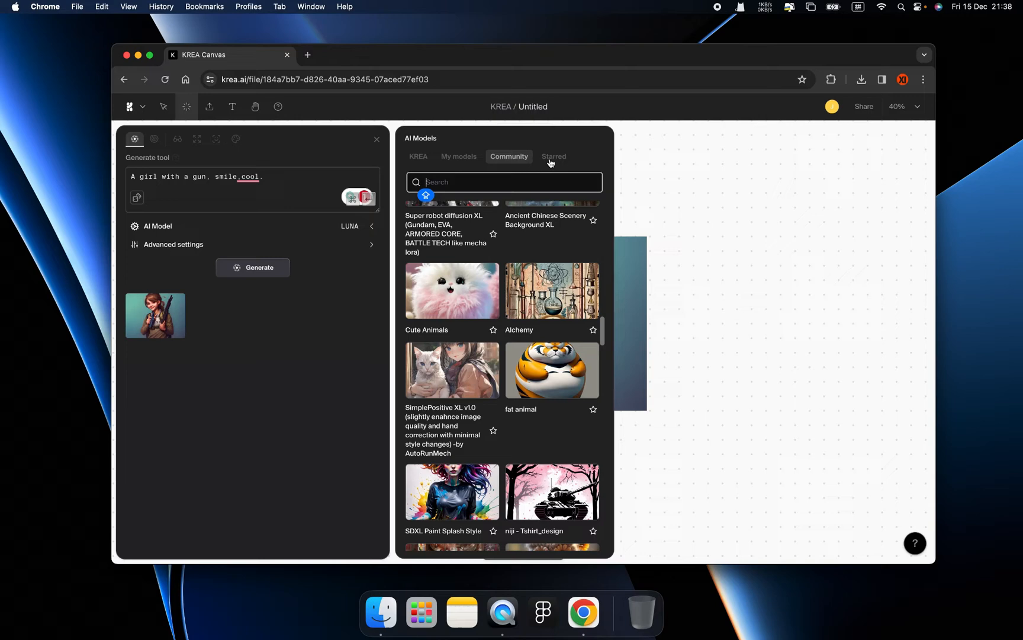
click(553, 156)
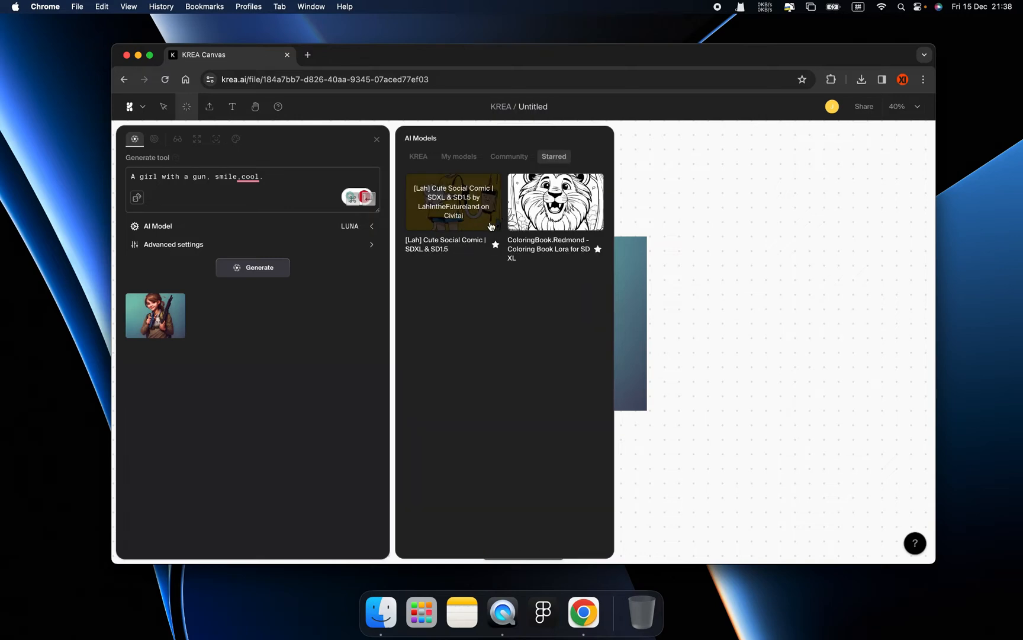
click(508, 156)
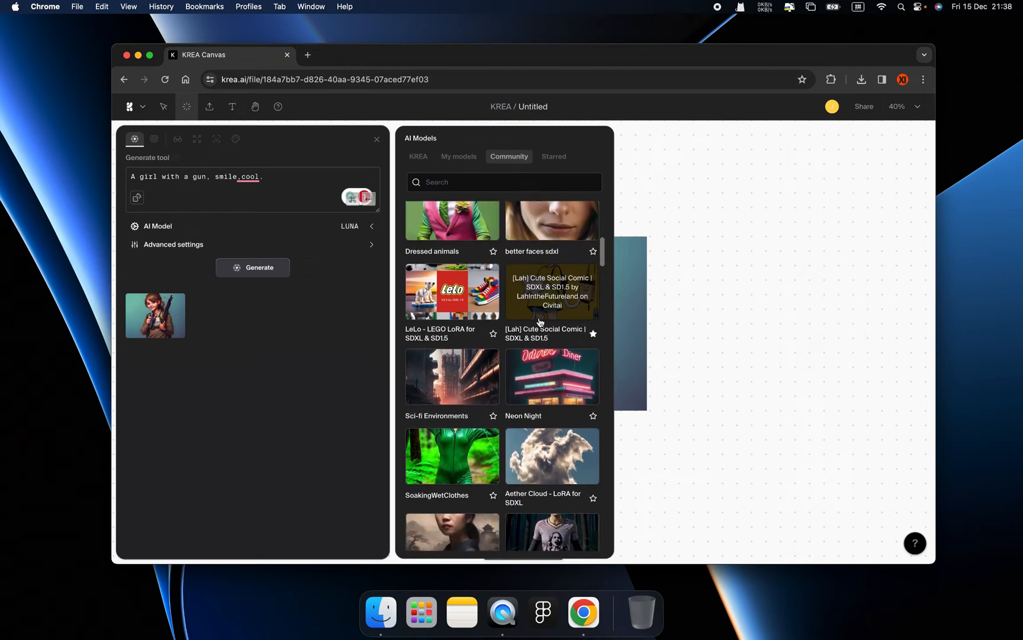
click(551, 291)
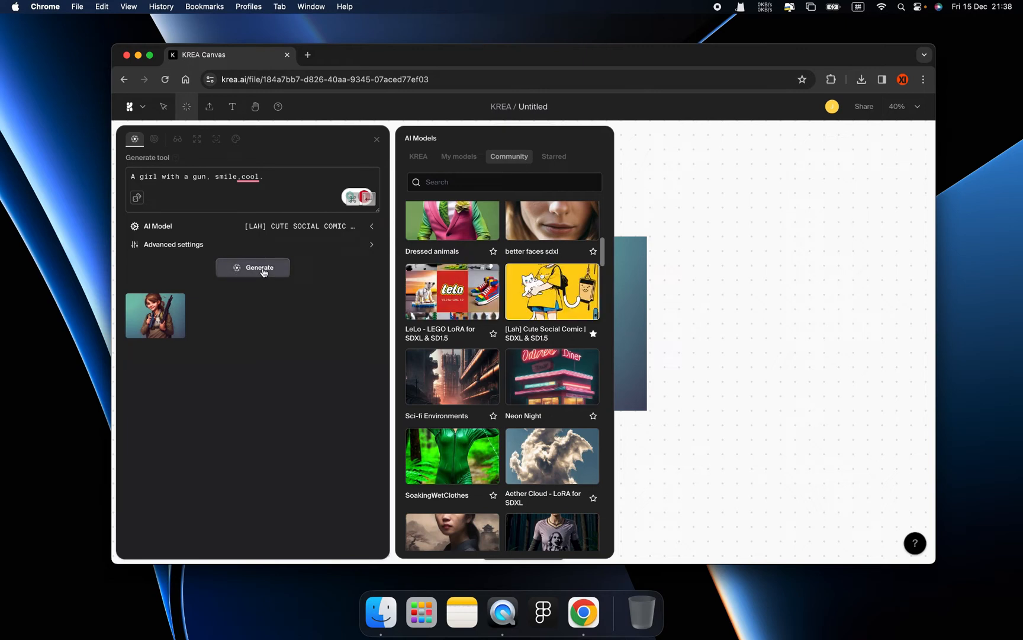
Generate comic-style girls with guns, then move on to the Weird Future Fashion model
click(252, 266)
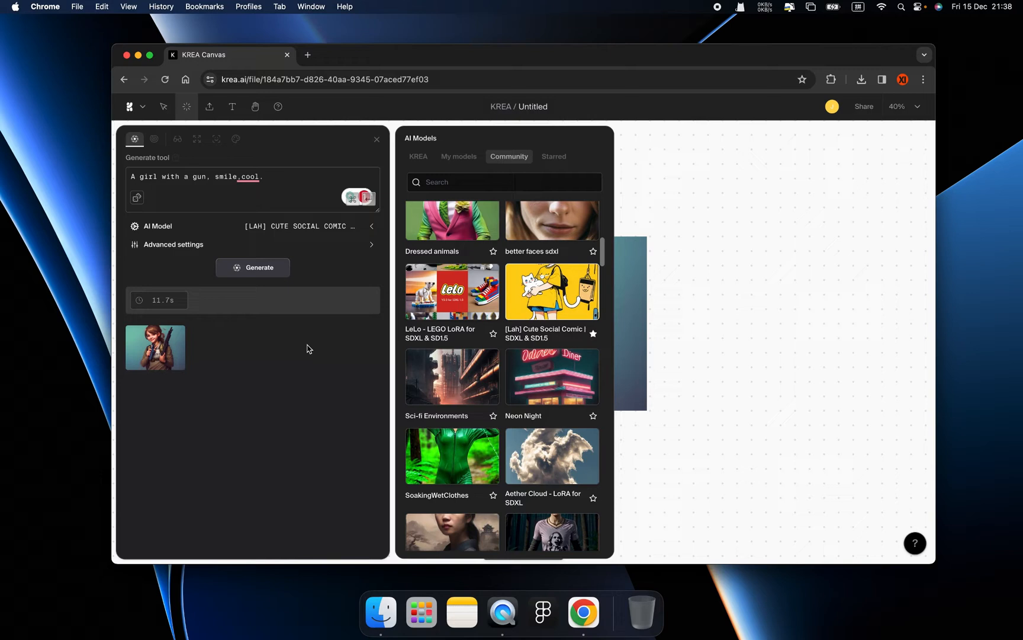
mouse_move(264, 335)
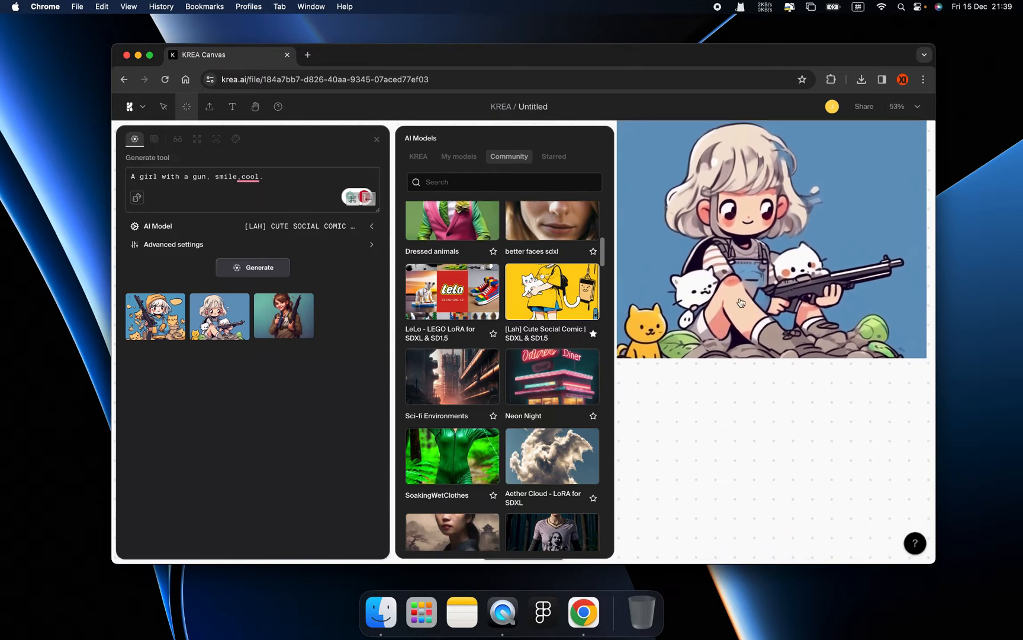
scroll(down, 3)
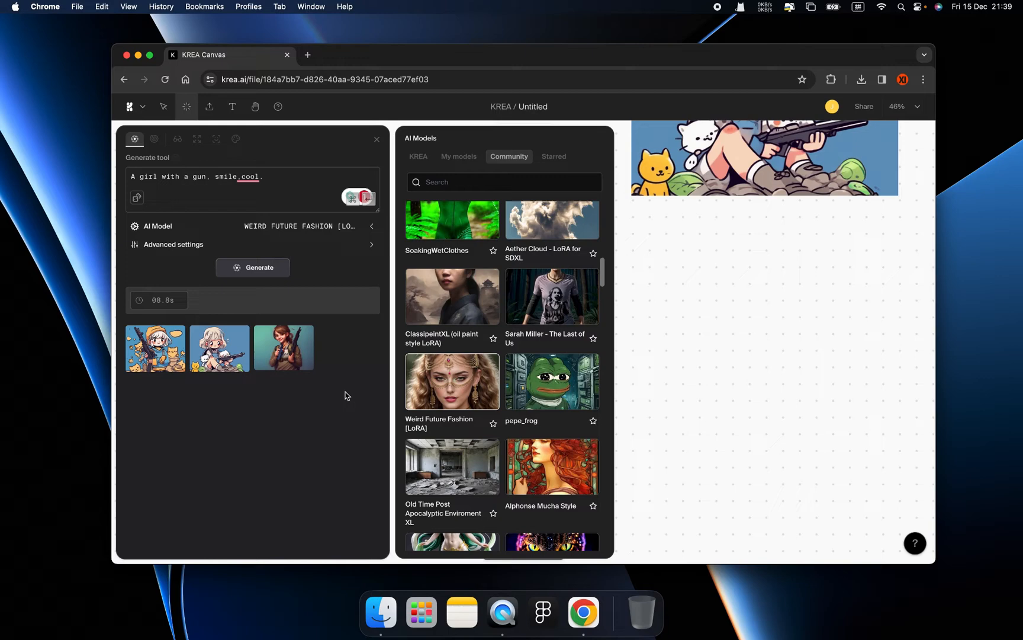
Scroll while the Weird Future Fashion helmet portraits finish generating
scroll(down, 3)
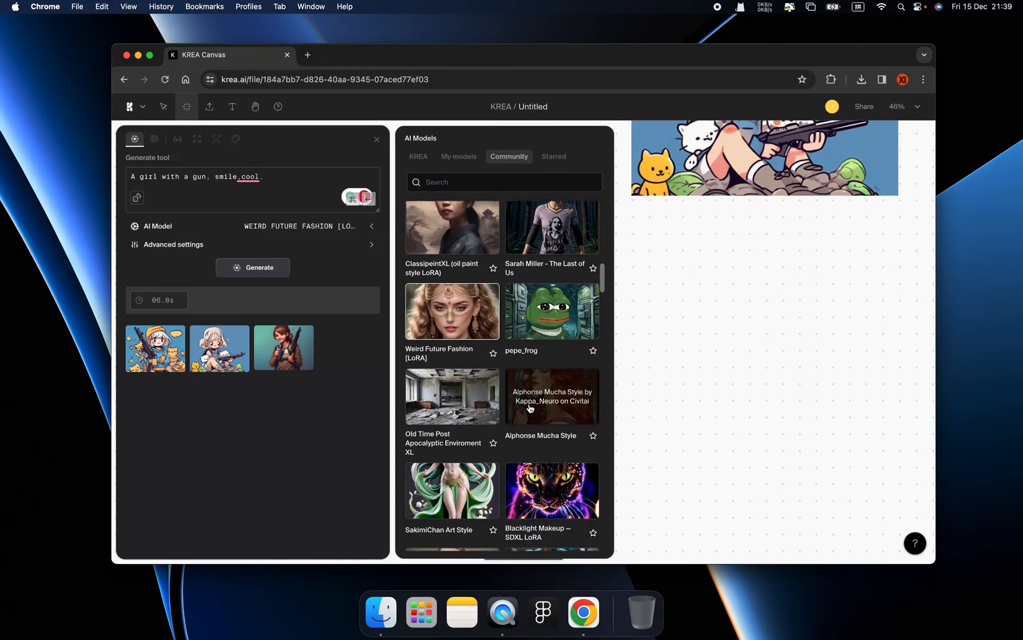
scroll(down, 3)
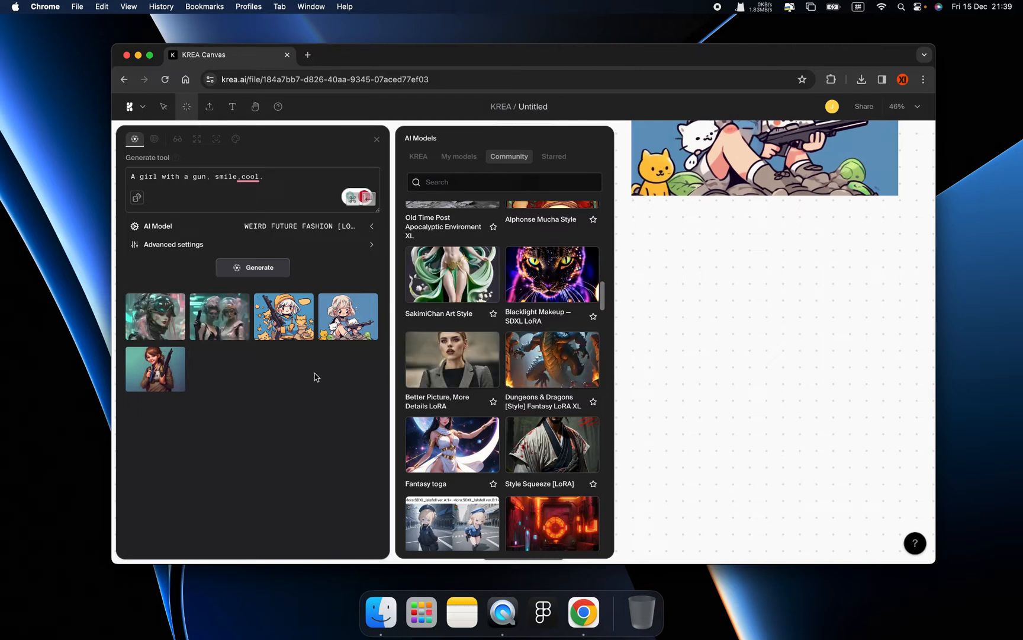
mouse_move(552, 360)
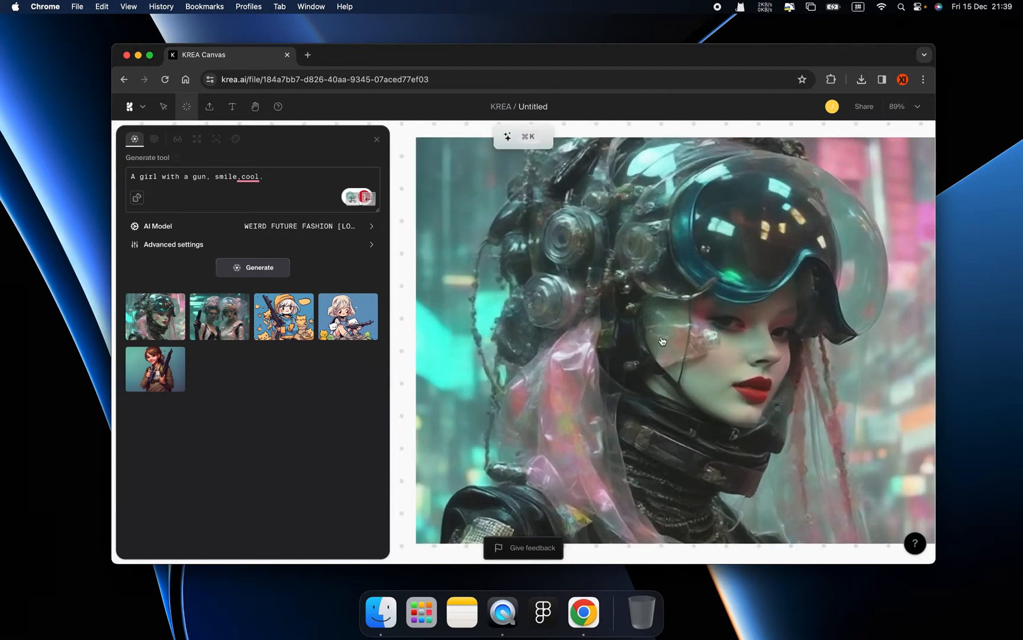
Select the cyberpunk helmet portrait to load its prompt and details
scroll(down, 3)
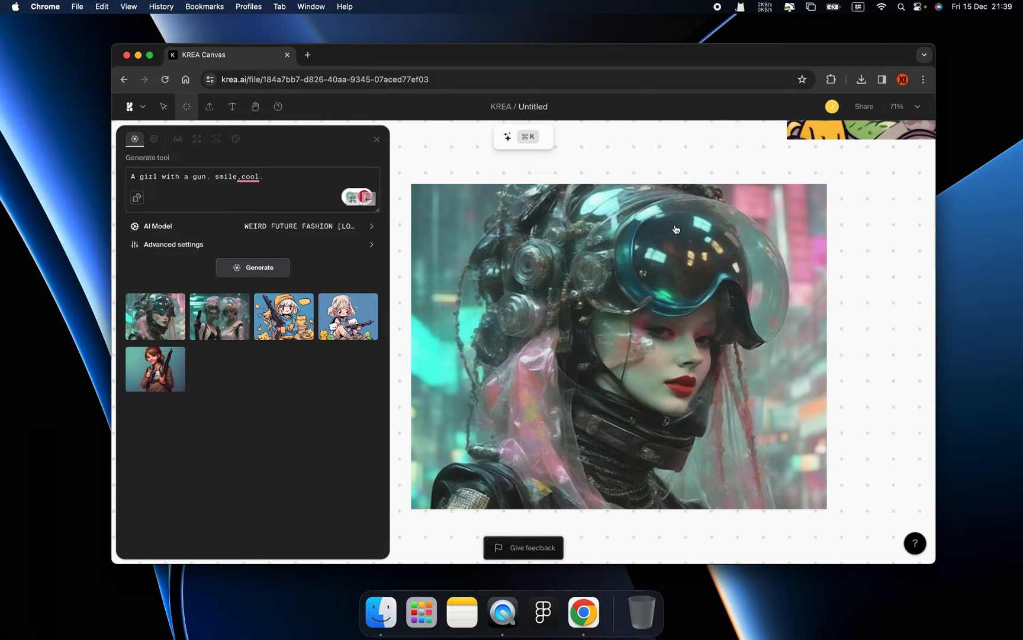
mouse_move(751, 233)
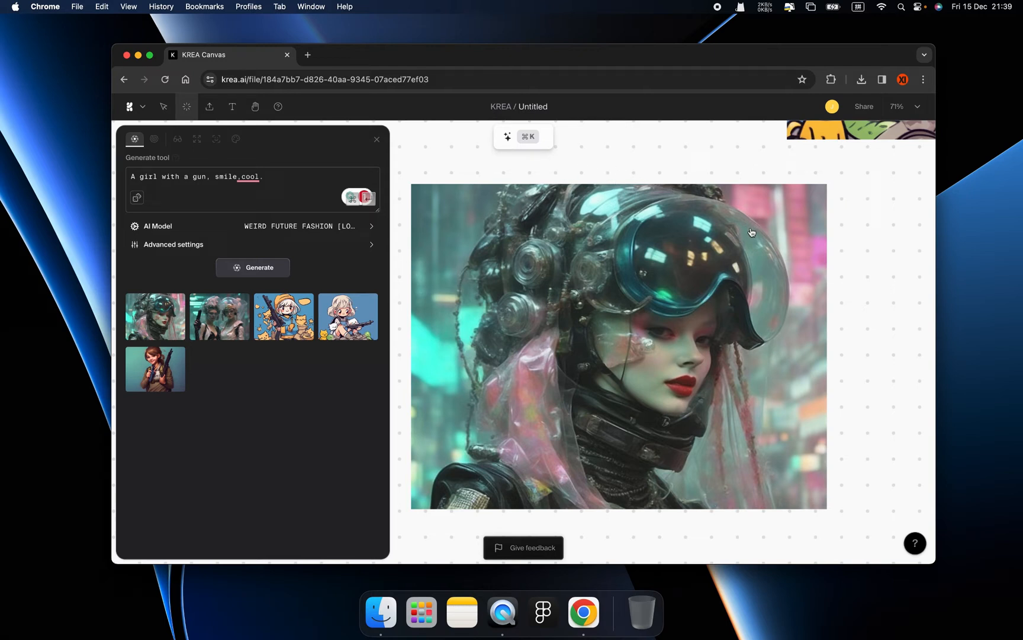
mouse_move(586, 185)
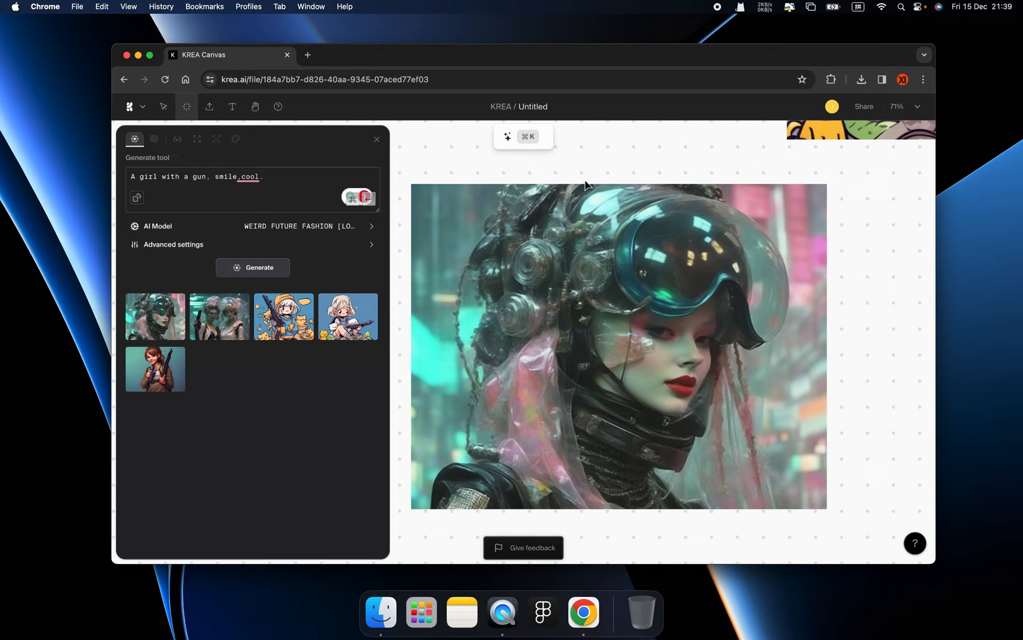
mouse_move(565, 284)
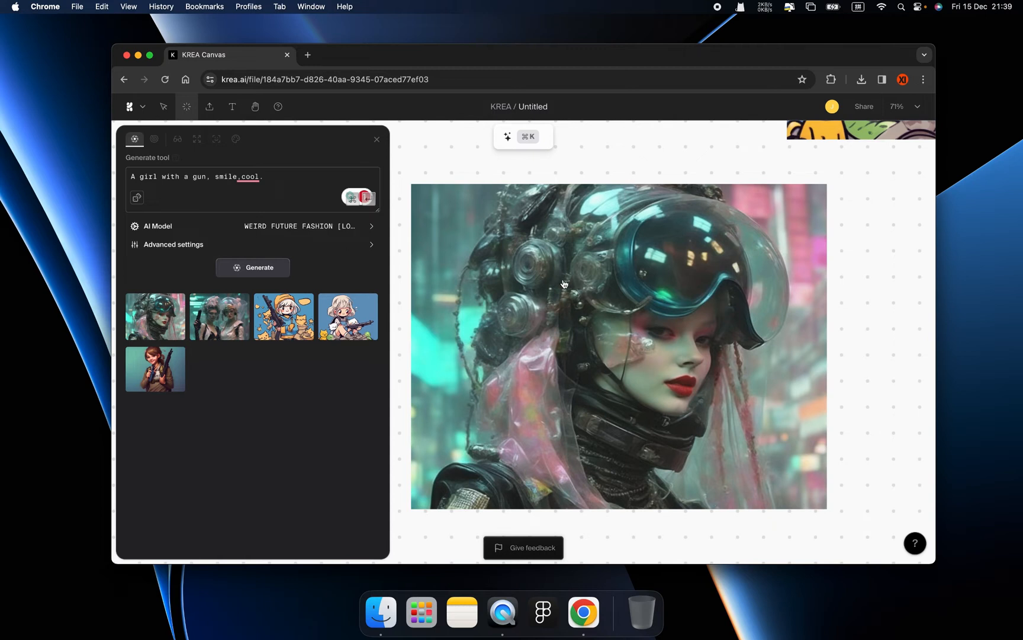
mouse_move(745, 290)
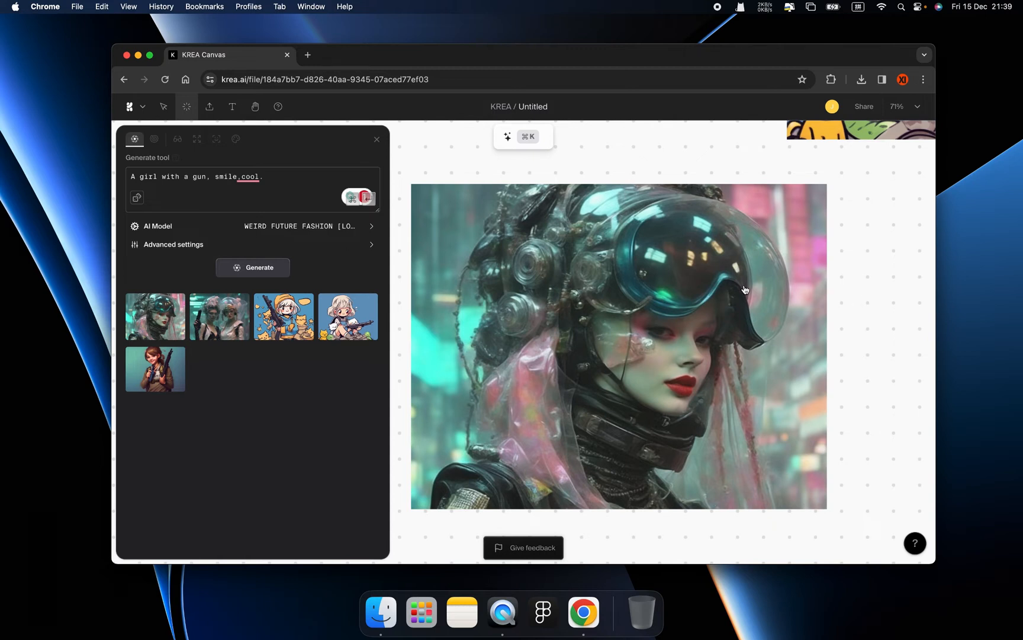
mouse_move(651, 258)
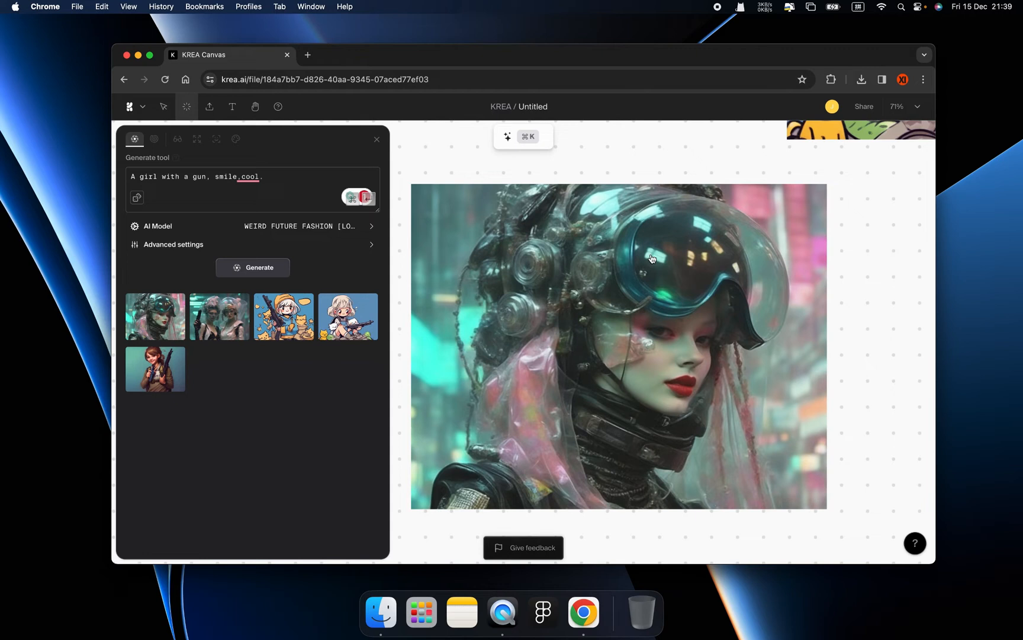
click(619, 346)
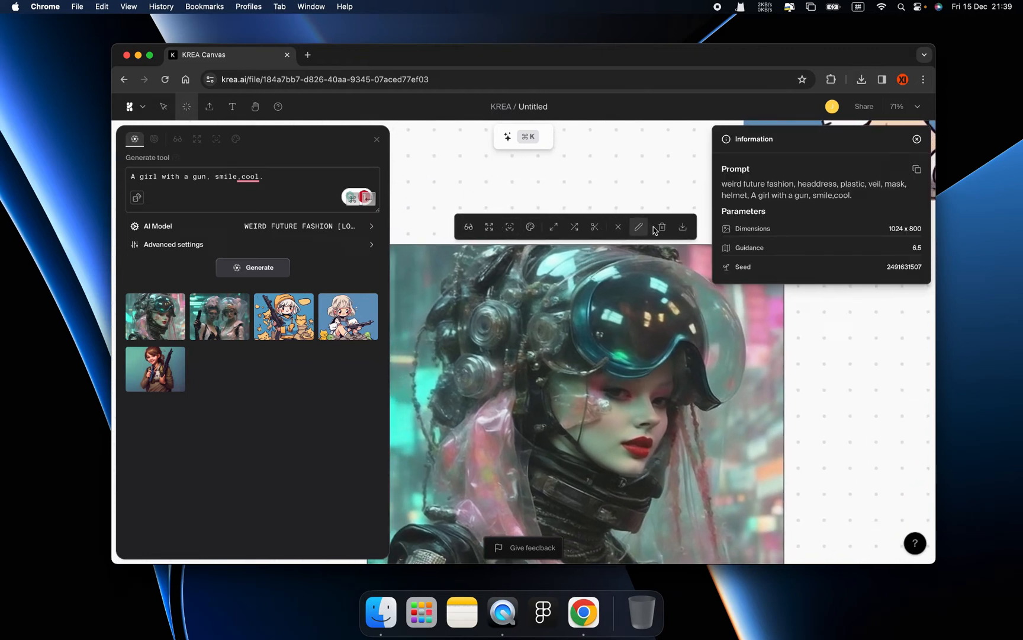
mouse_move(489, 227)
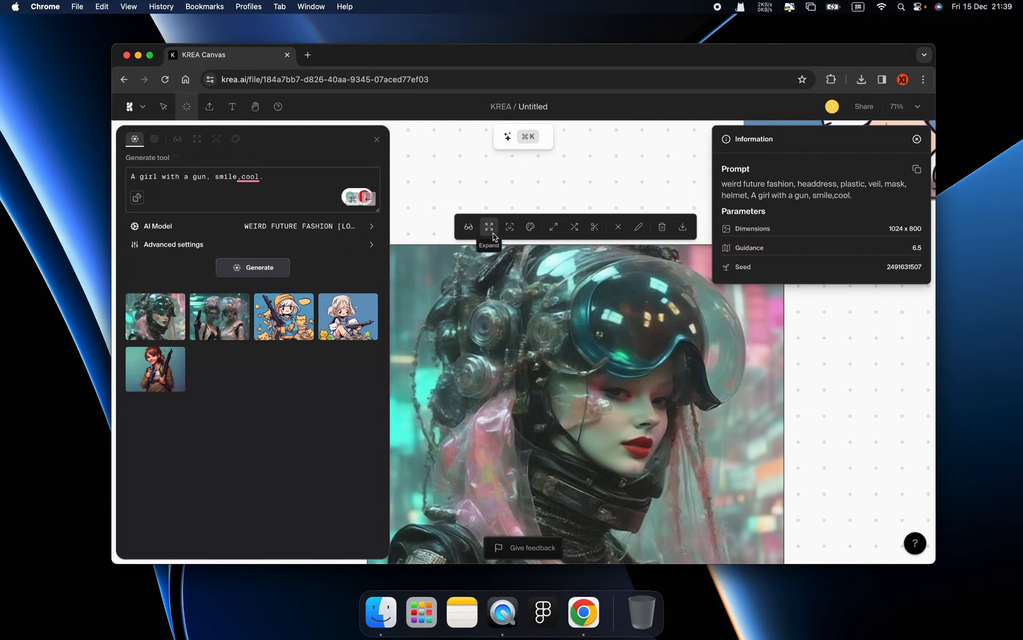
mouse_move(468, 226)
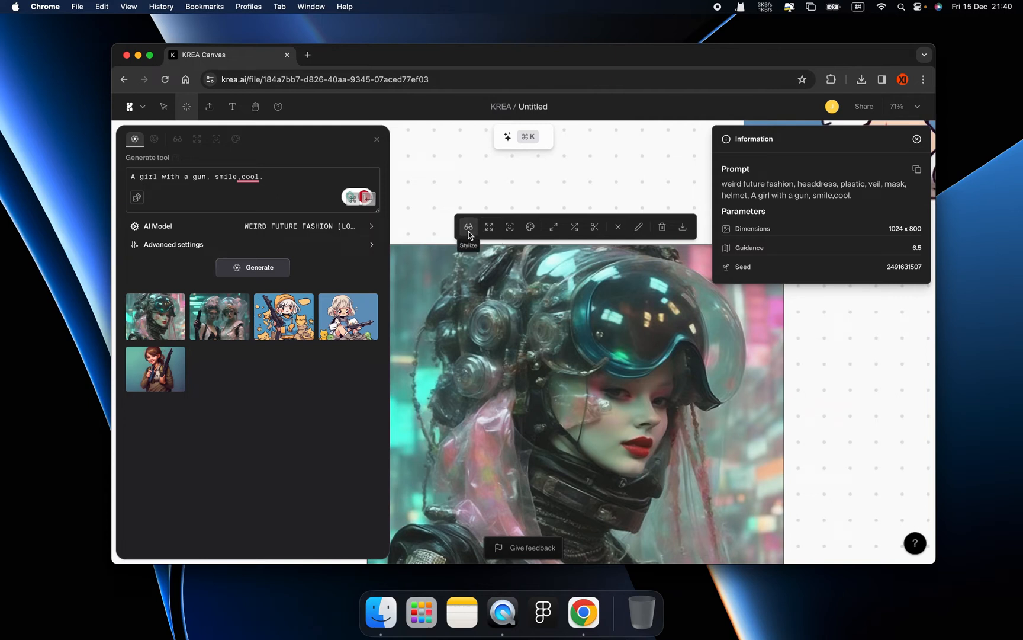
mouse_move(469, 228)
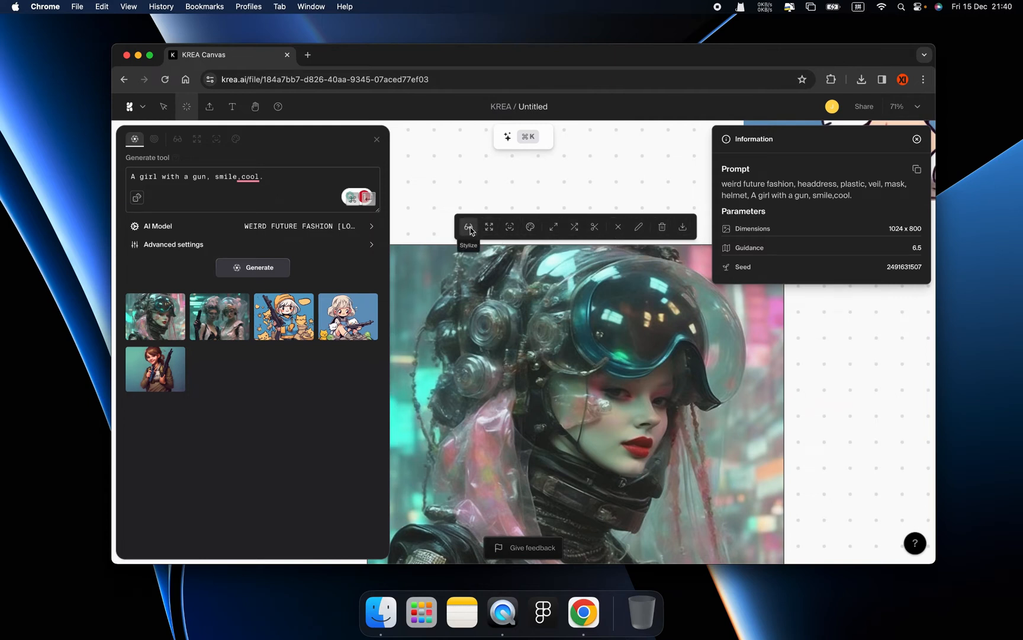
mouse_move(489, 227)
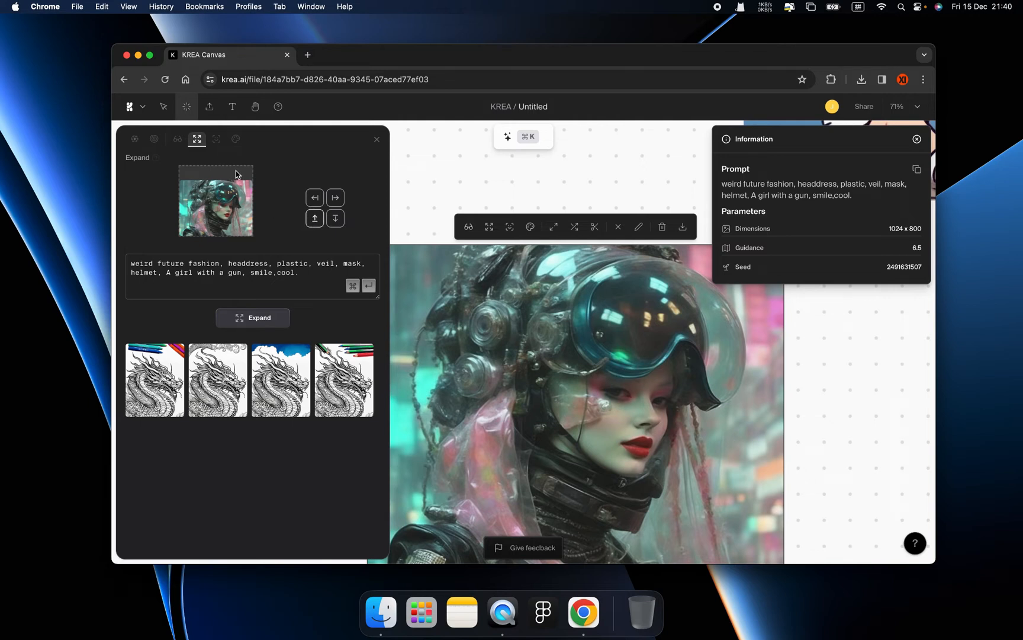
mouse_move(269, 326)
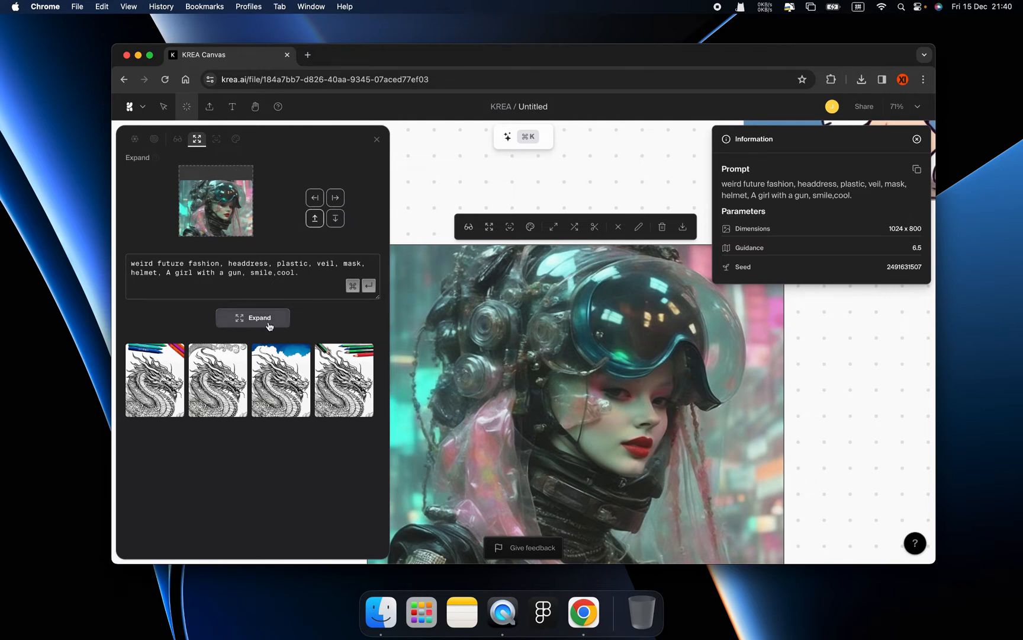
Expand the helmet portrait into wider and taller versions on the canvas
click(252, 317)
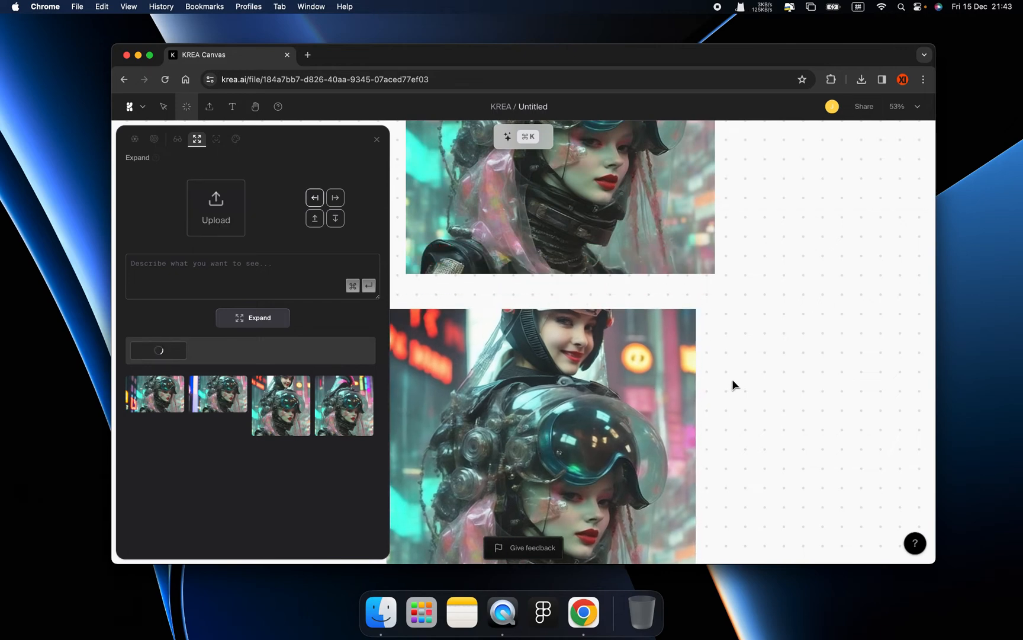
click(559, 196)
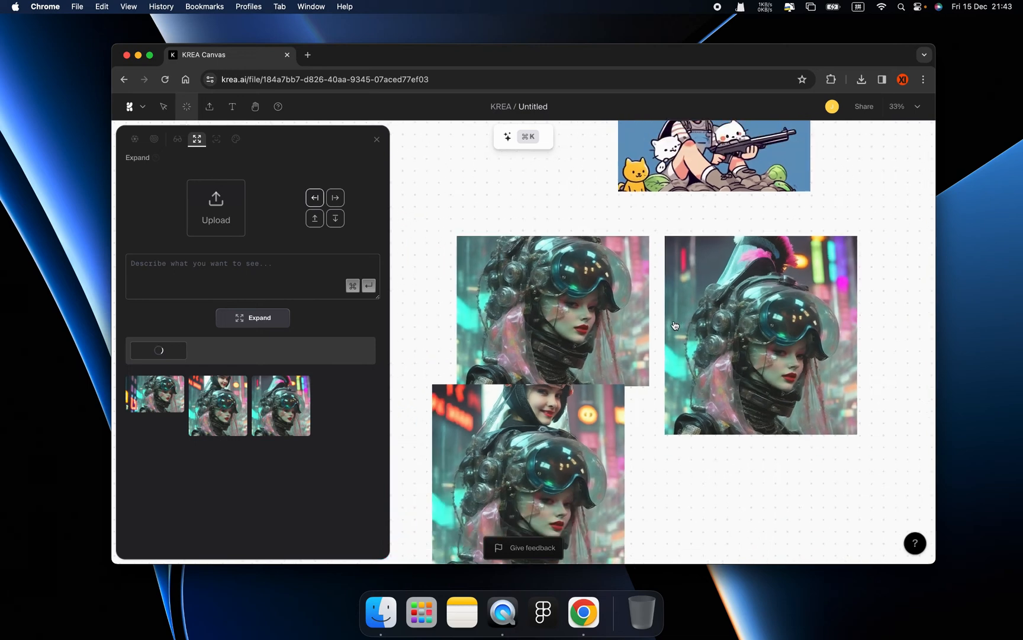
Select the wide expanded helmet image for upscaling
scroll(down, 3)
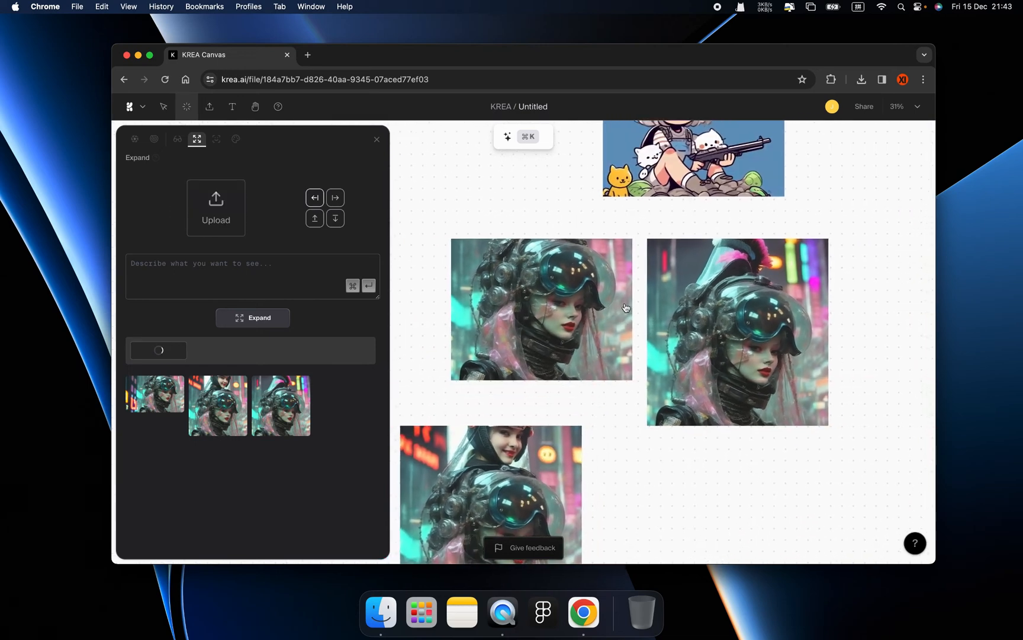
click(541, 308)
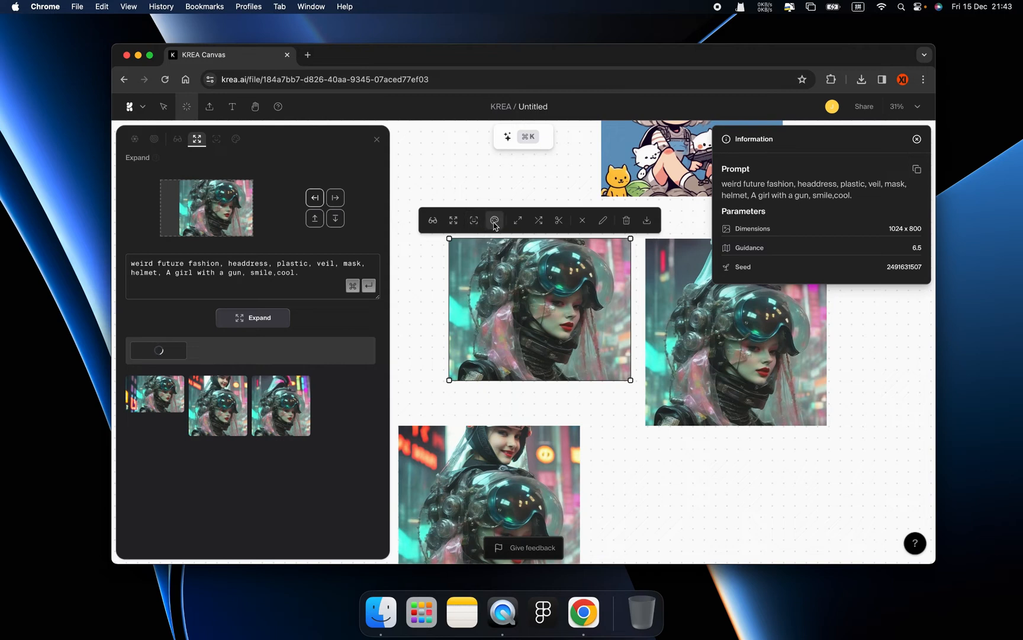
mouse_move(473, 221)
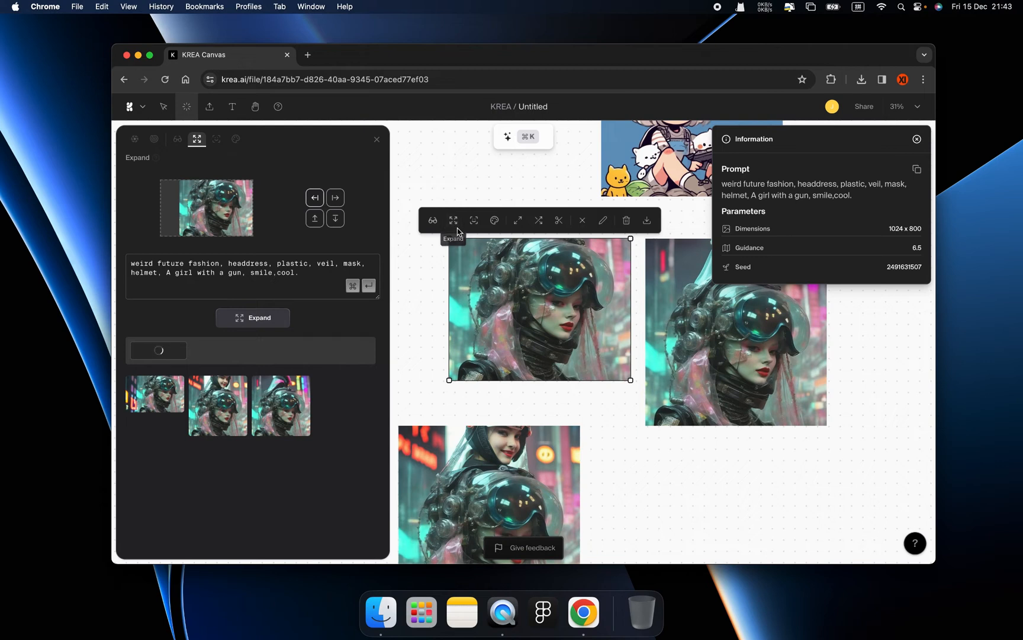
mouse_move(518, 221)
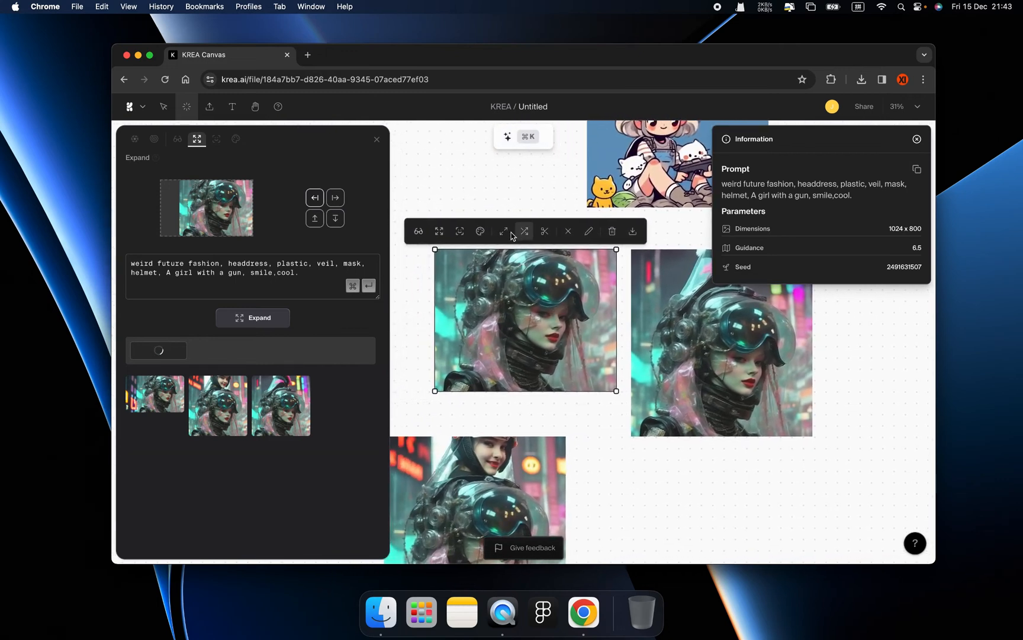
mouse_move(504, 231)
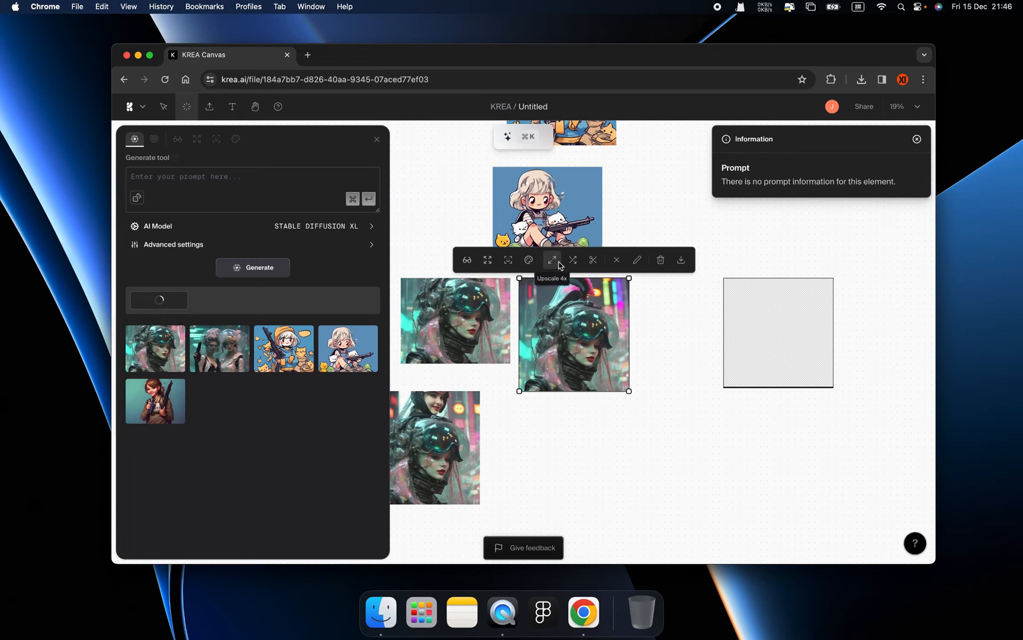
mouse_move(573, 260)
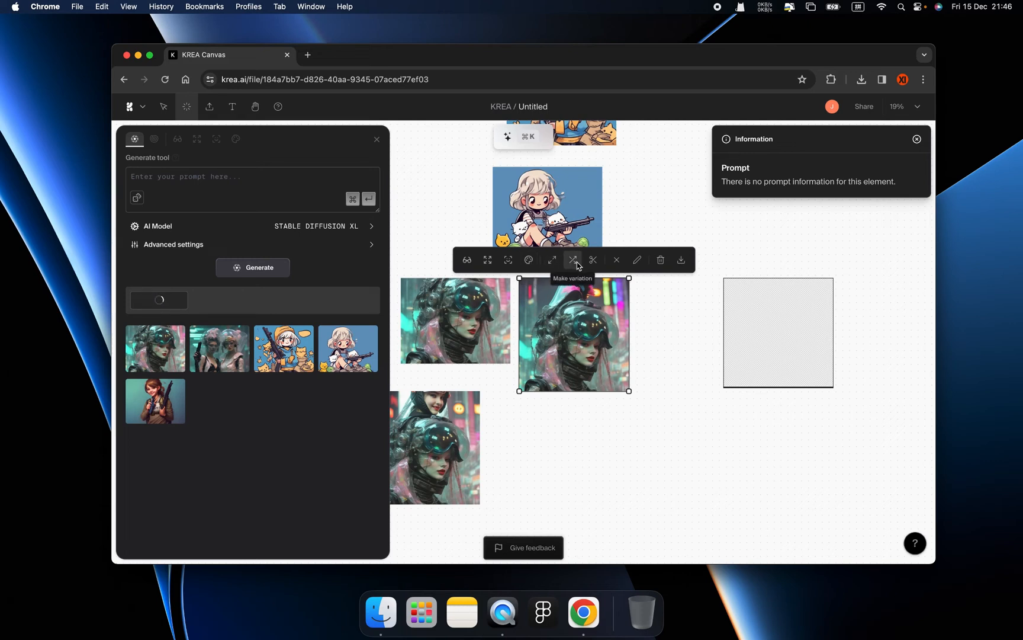
Make a variation of the helmet portrait, yielding a boy-and-girl future street scene
click(572, 260)
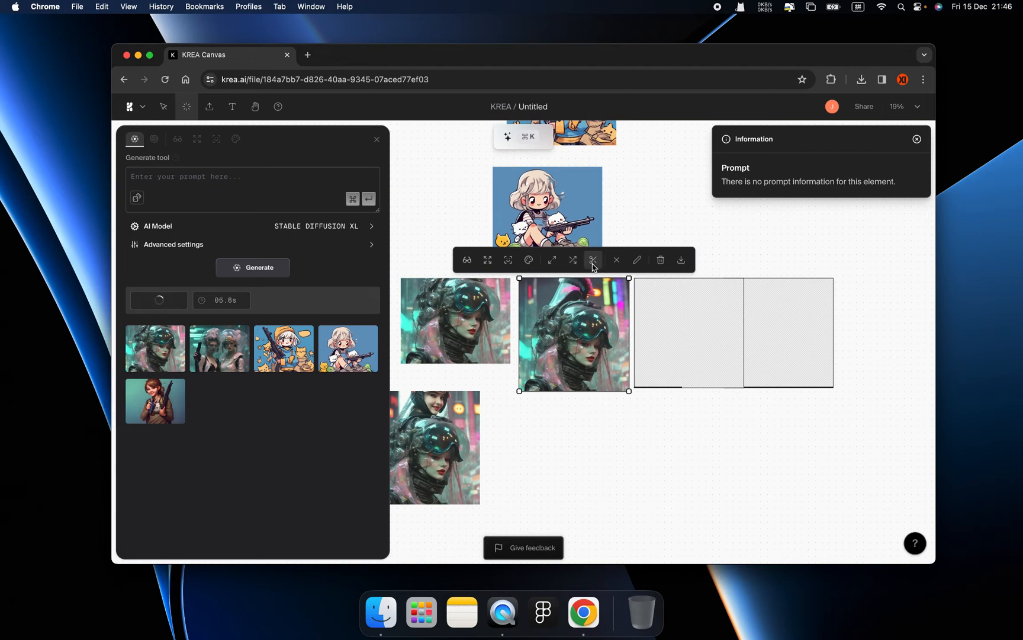
mouse_move(593, 260)
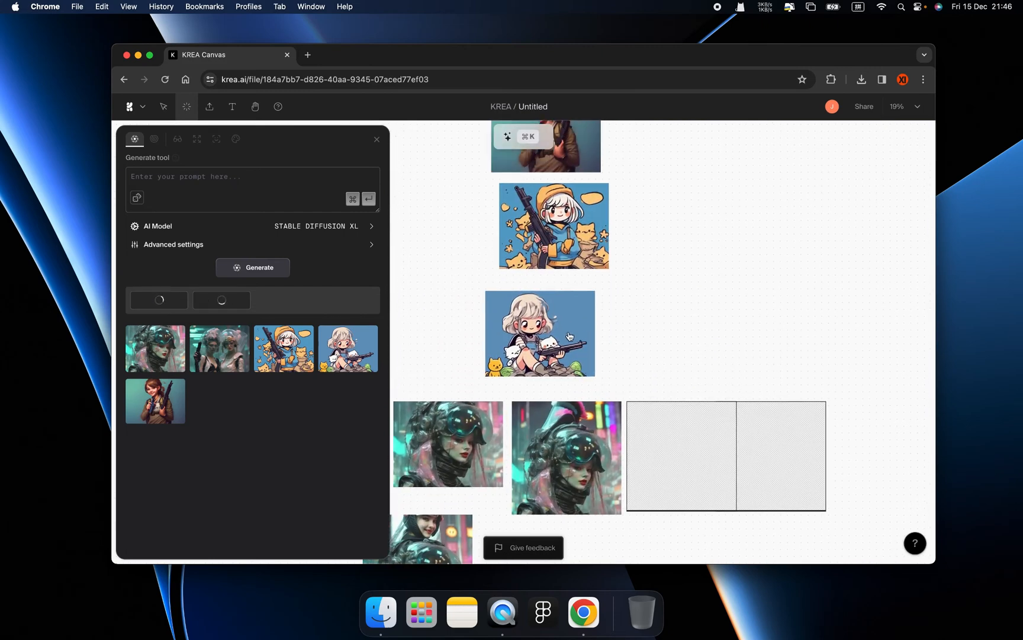
click(539, 332)
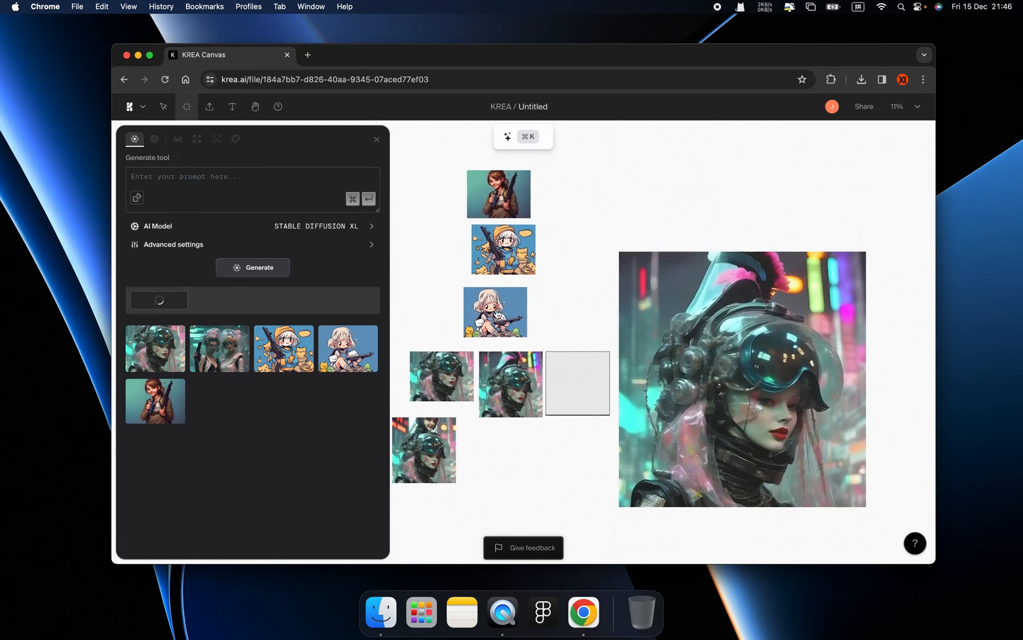
click(494, 312)
text(A boy and a girl are talking in a future street)
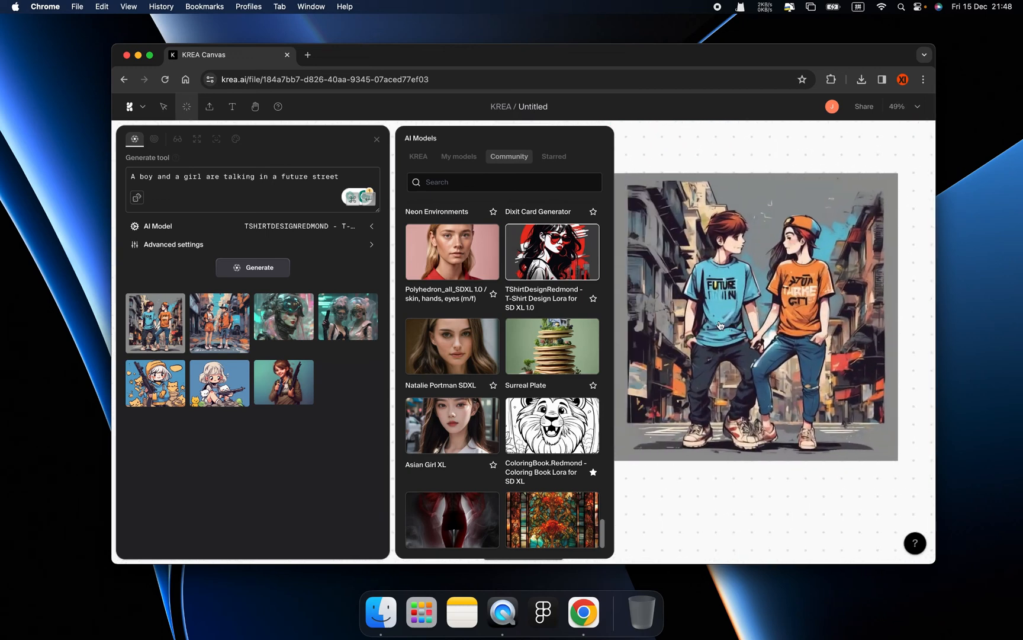
Scroll through the boy-and-girl street scenes and hide the AI model list
scroll(down, 3)
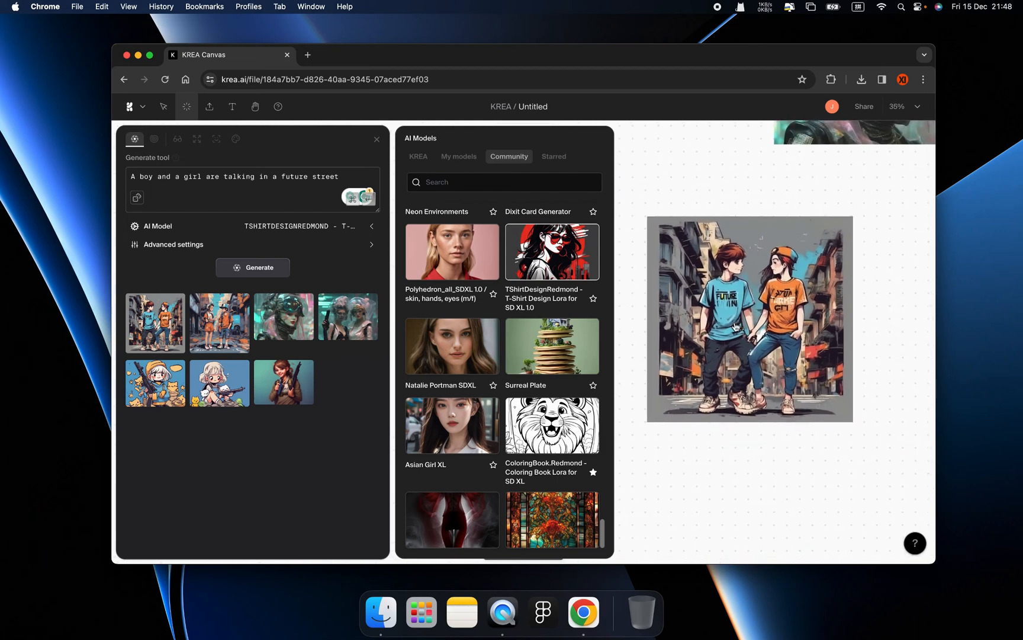
scroll(down, 3)
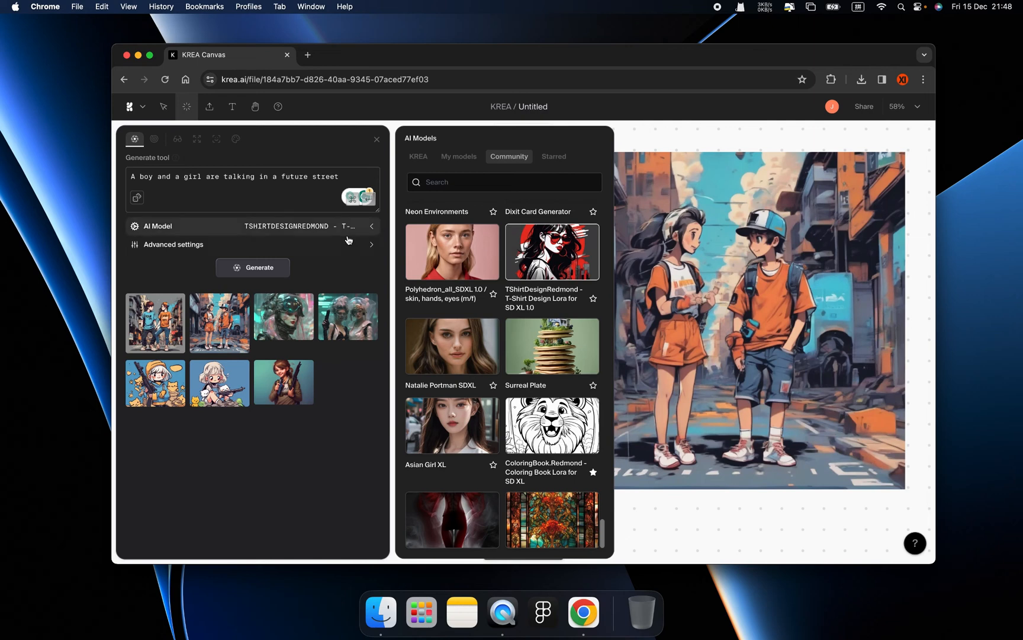
click(377, 139)
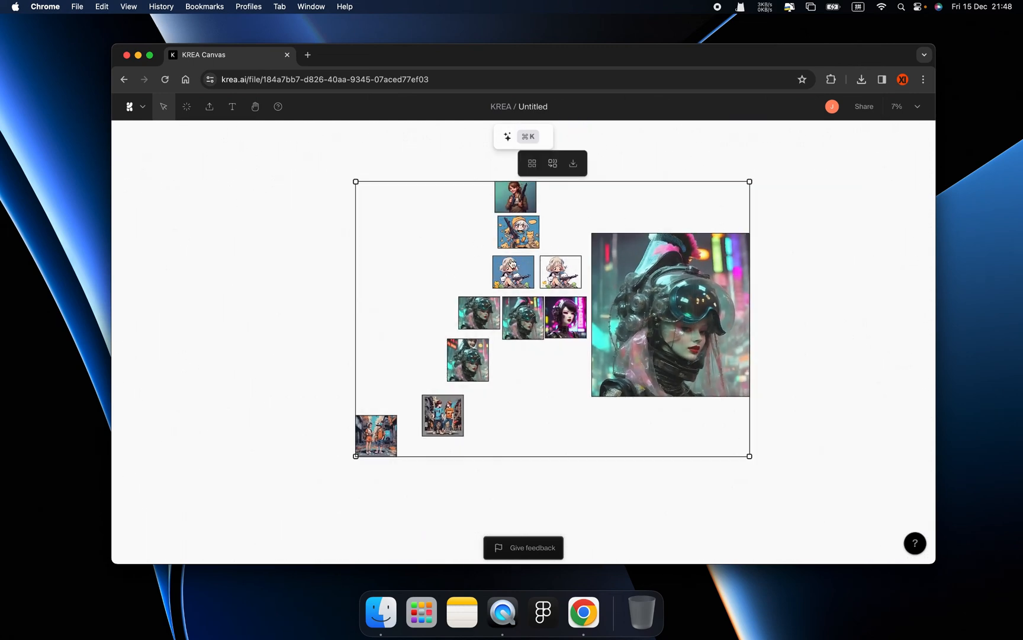
mouse_move(273, 267)
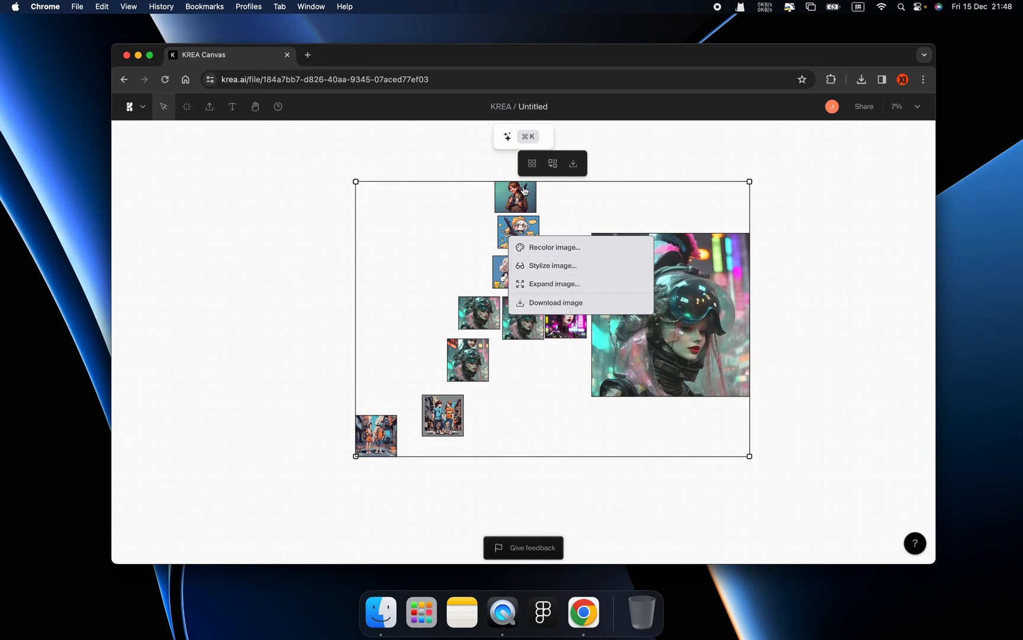
Auto-arrange all selected images into a compact layout, then deselect them
click(532, 163)
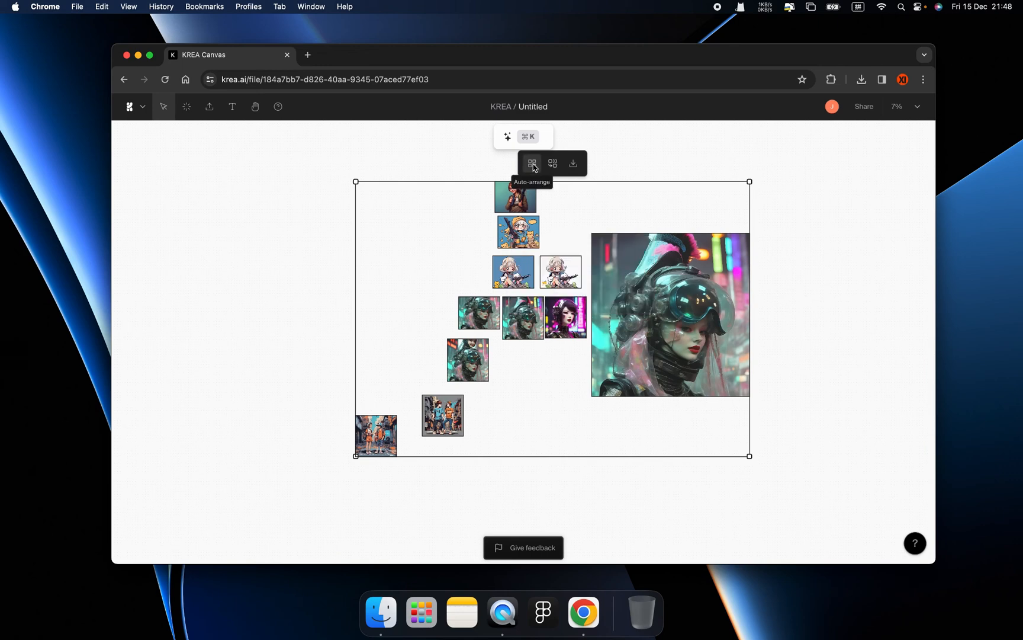
click(532, 164)
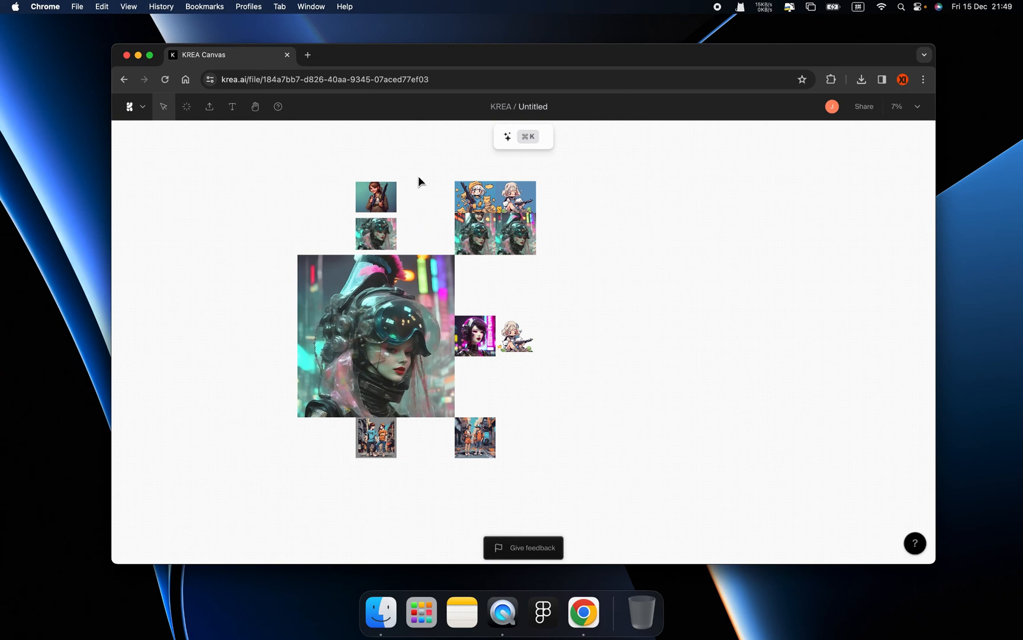
click(495, 217)
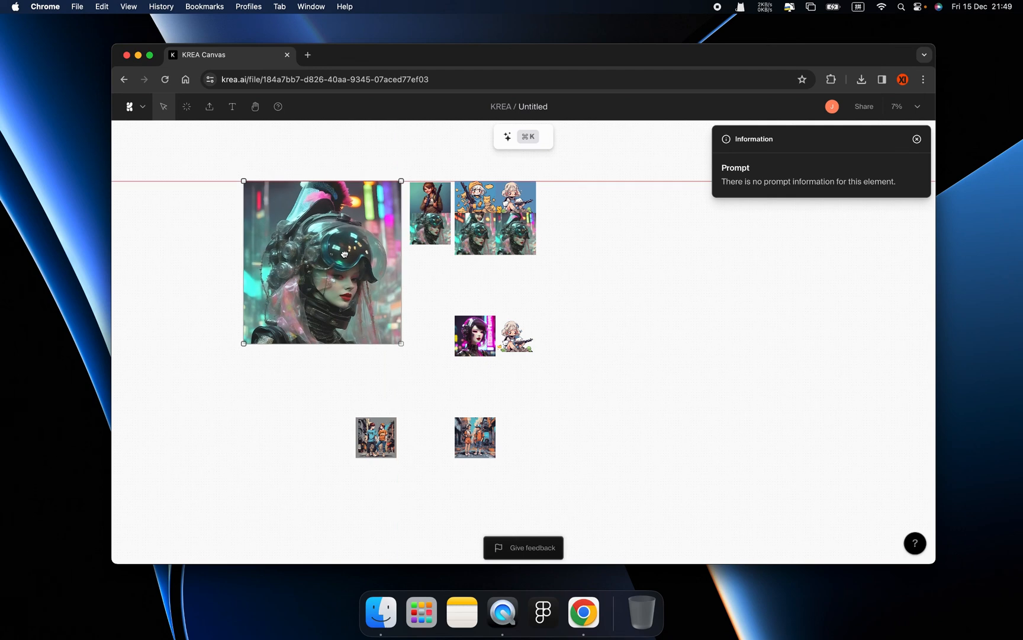
Move the helmet portrait left of the group and the lower street scene up beside the others
drag(475, 335, 430, 275)
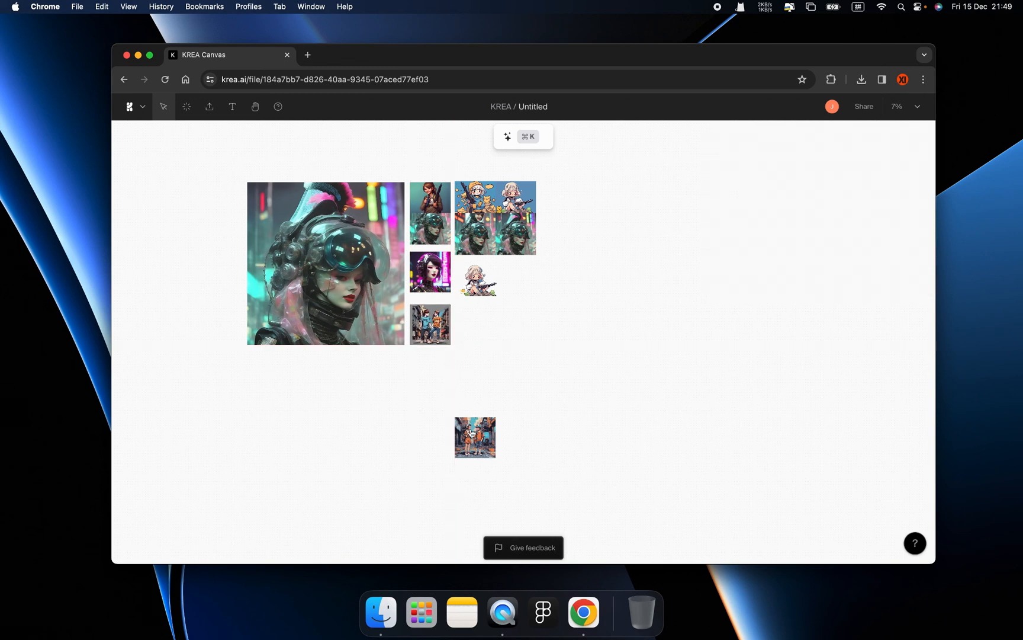
drag(475, 437, 475, 322)
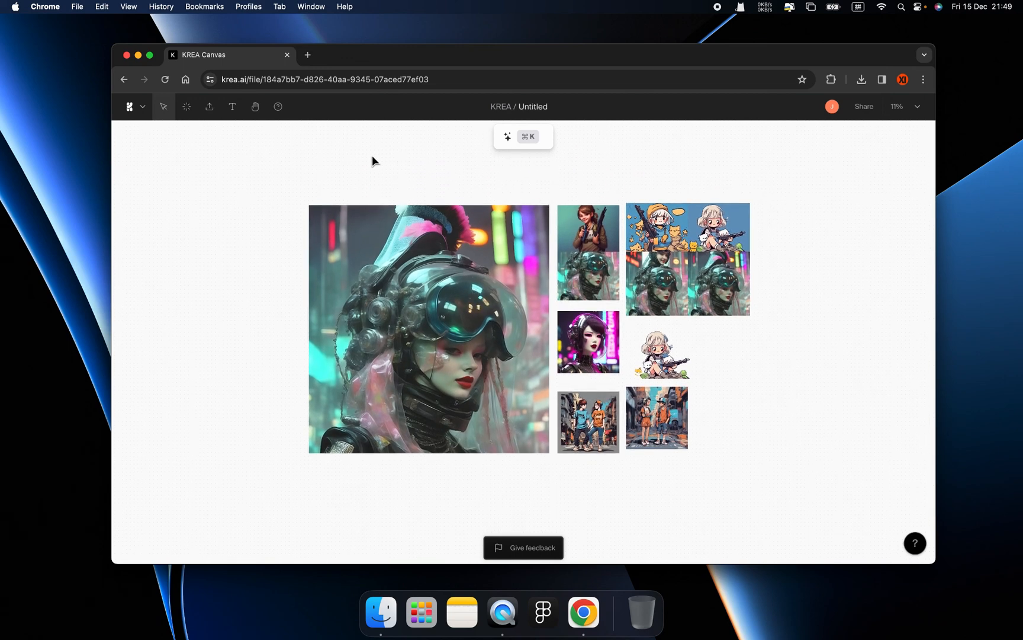
mouse_move(186, 107)
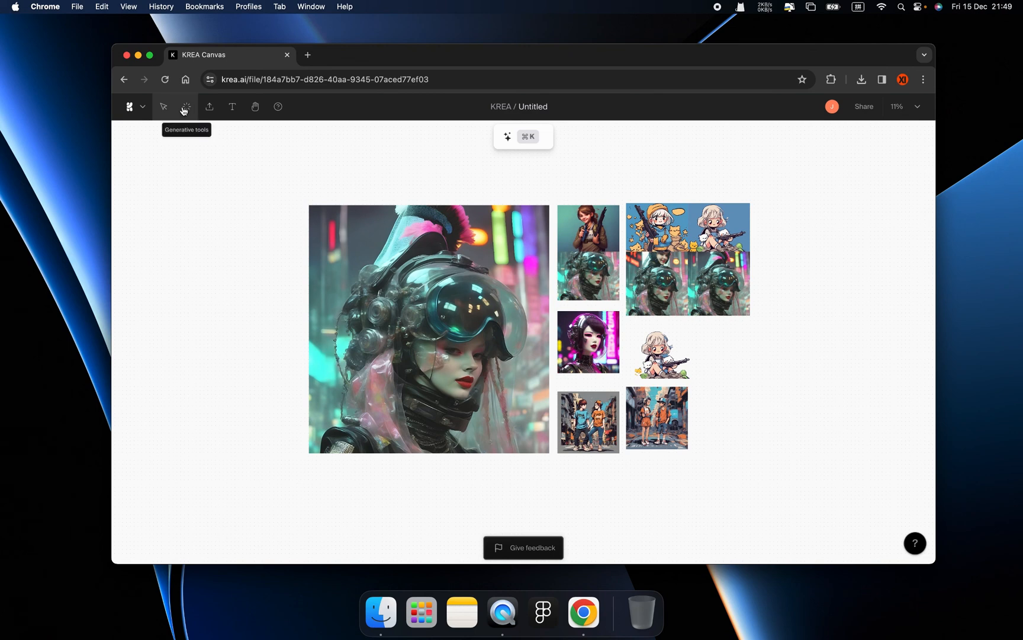
Browse the generator's AI models, checking My models then scrolling KREA's own list
click(186, 106)
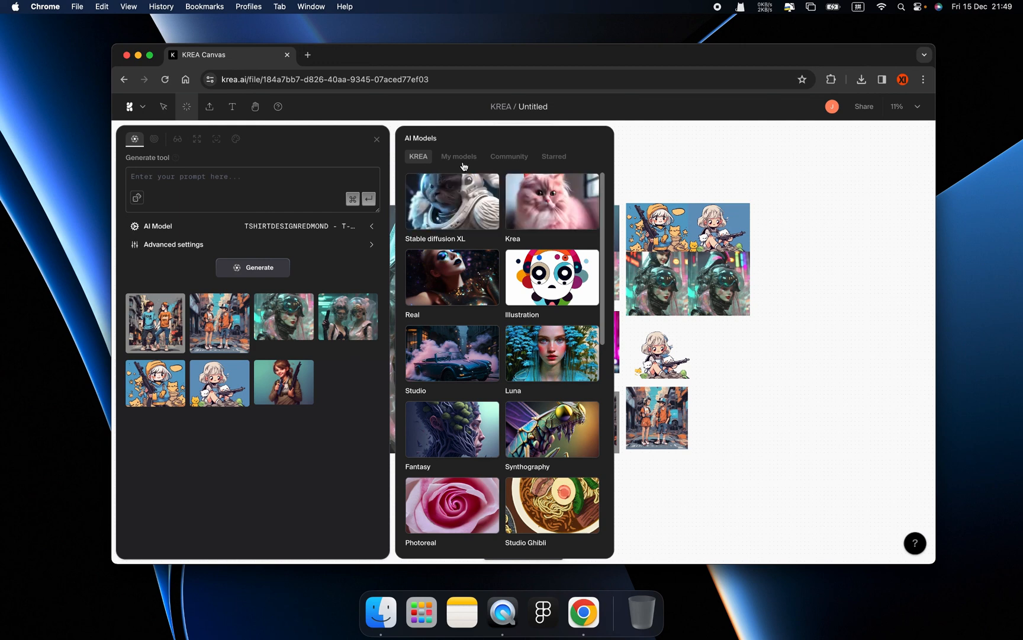
click(458, 156)
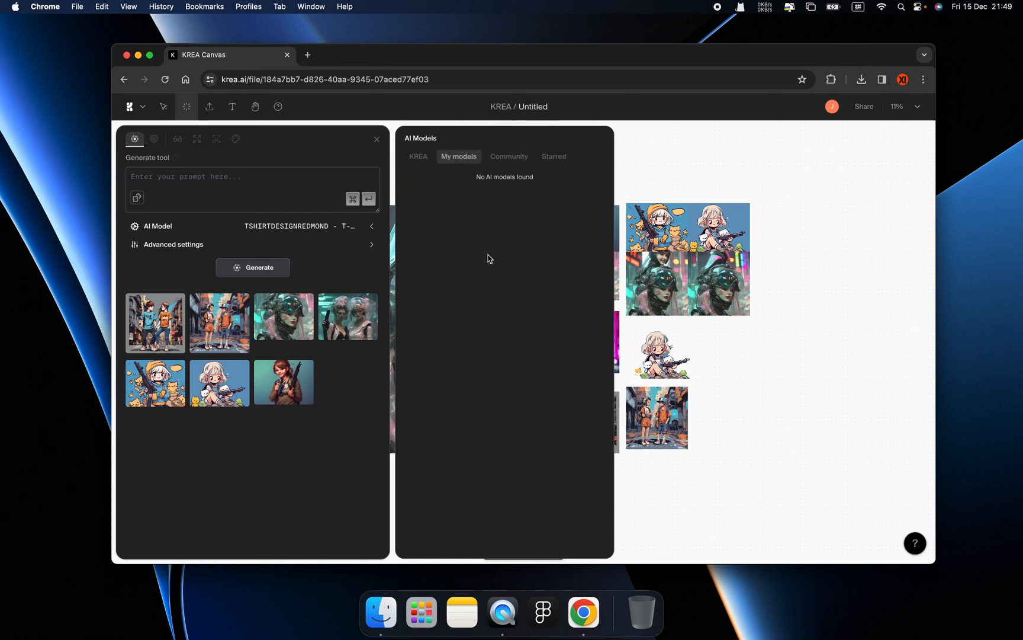
click(418, 157)
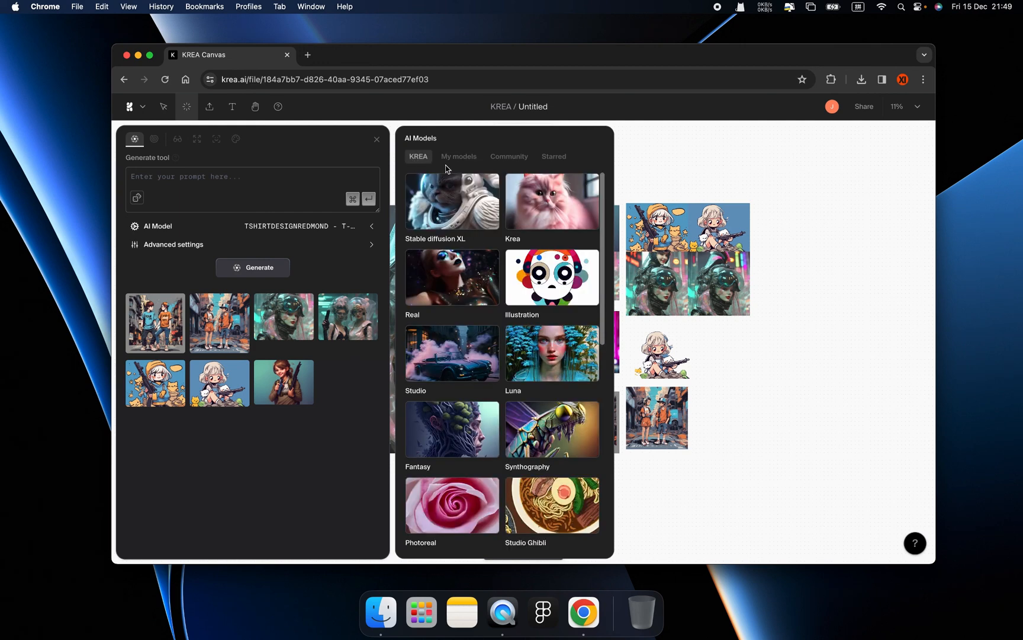
scroll(down, 3)
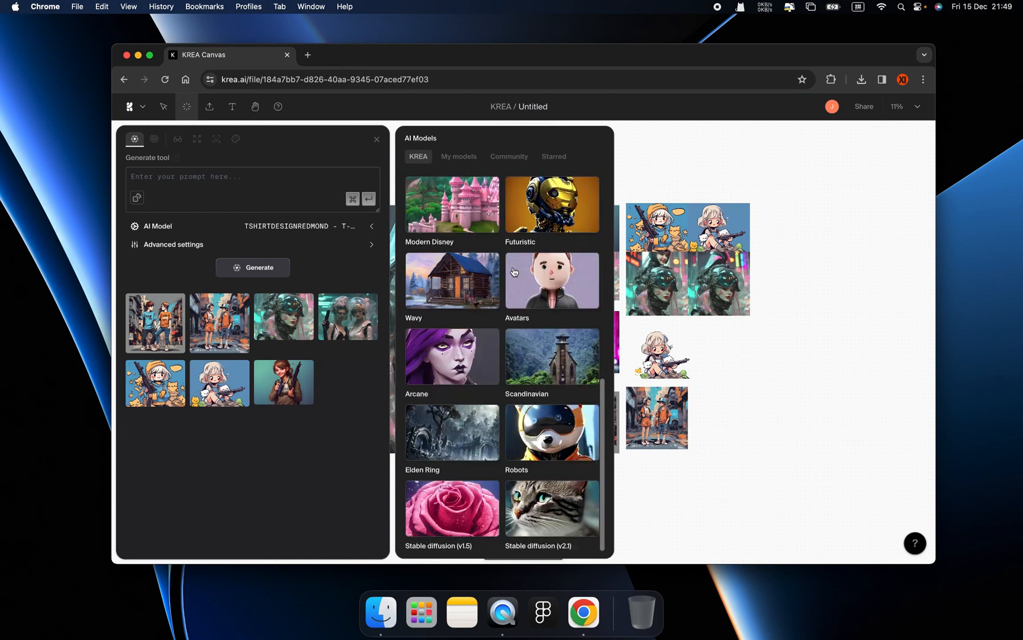
scroll(down, 3)
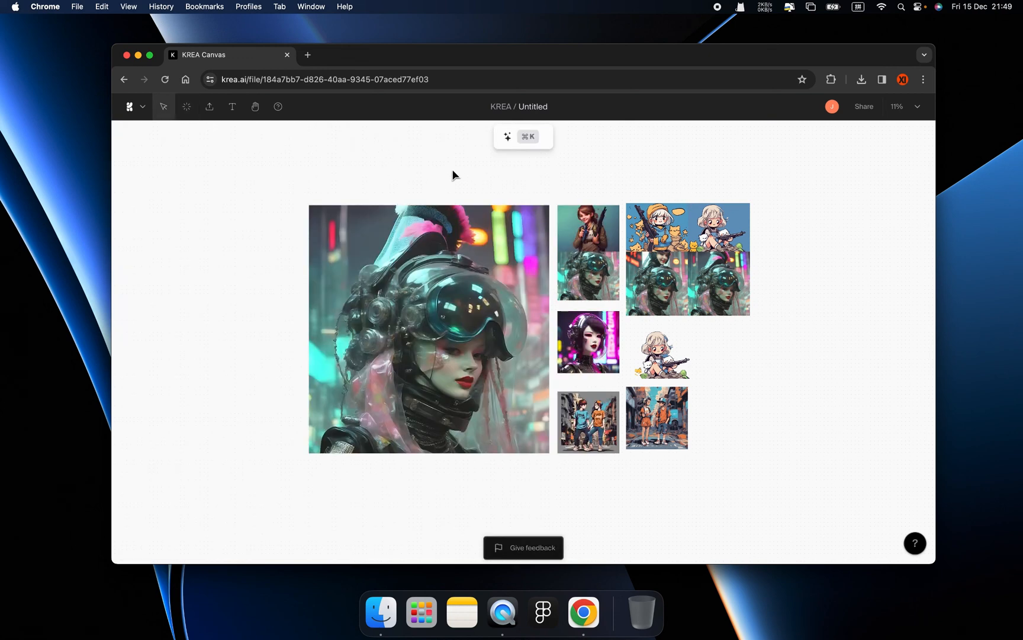
mouse_move(476, 195)
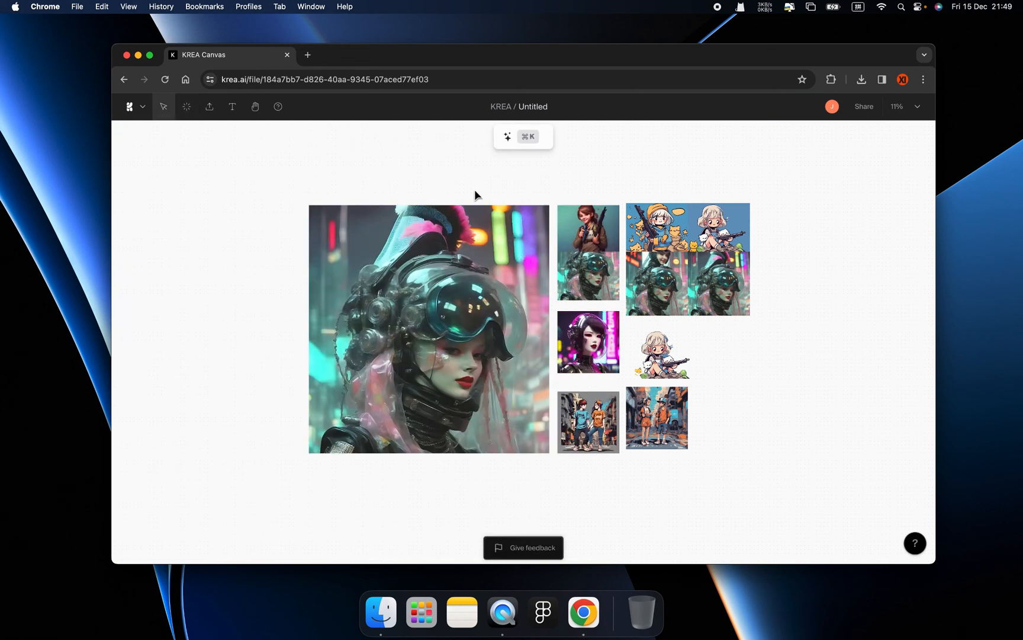